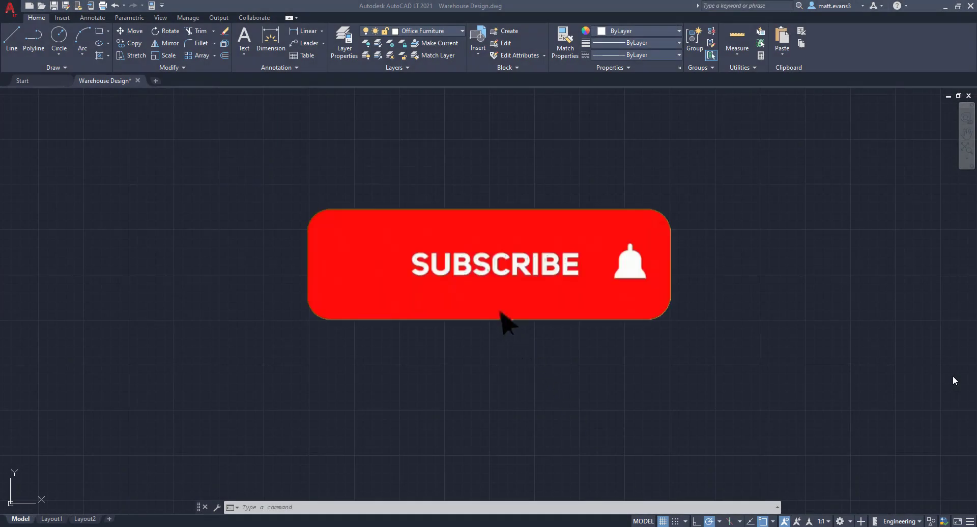
- Start copying the lower fixture layout, then cancel the copy without placing it
left_click(495, 263)
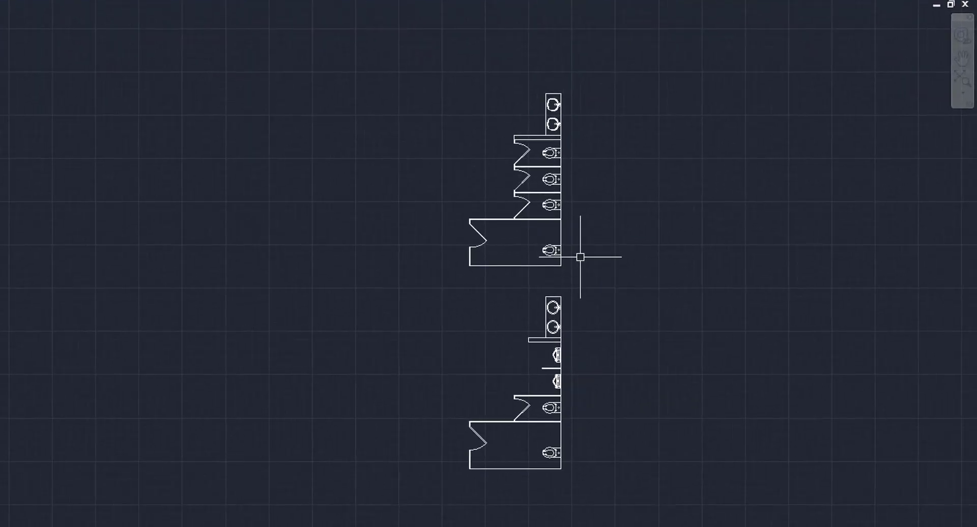
mouse_move(662, 348)
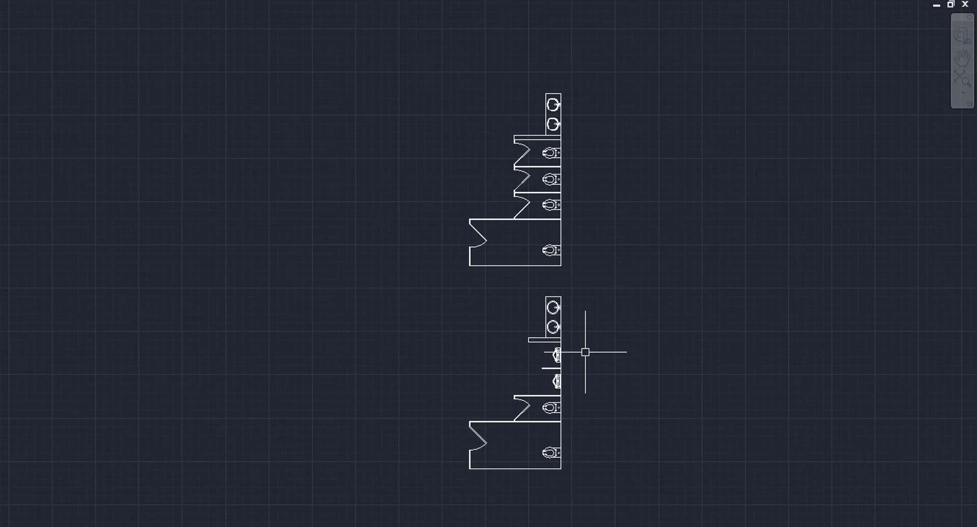
mouse_move(400, 277)
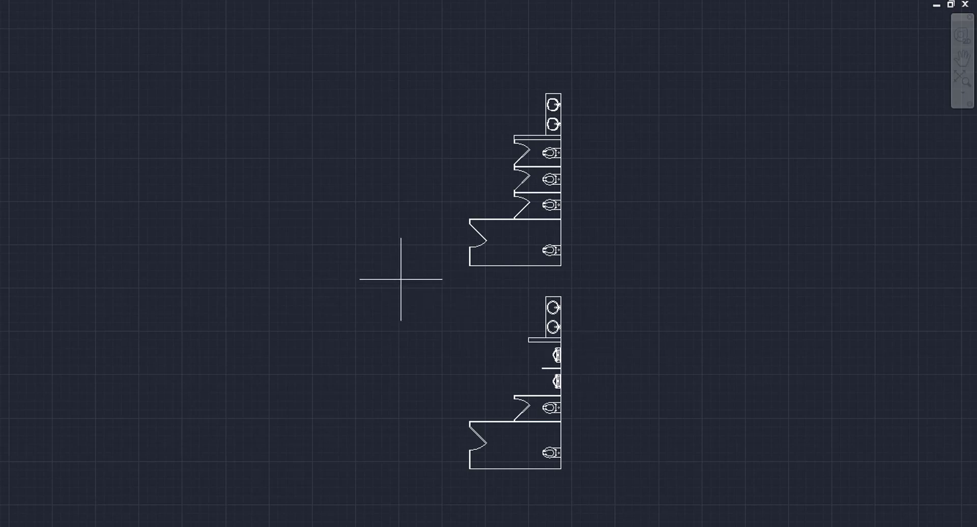
right_click(514, 380)
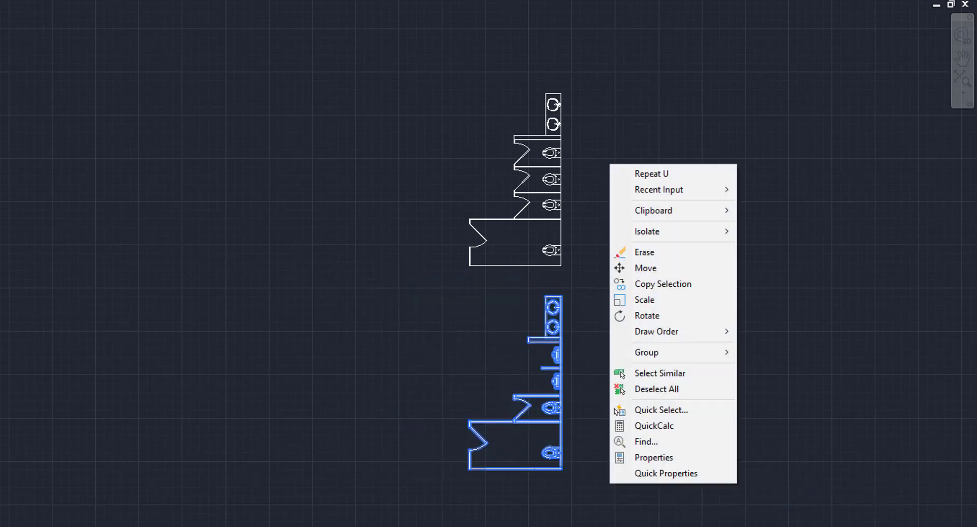
left_click(663, 284)
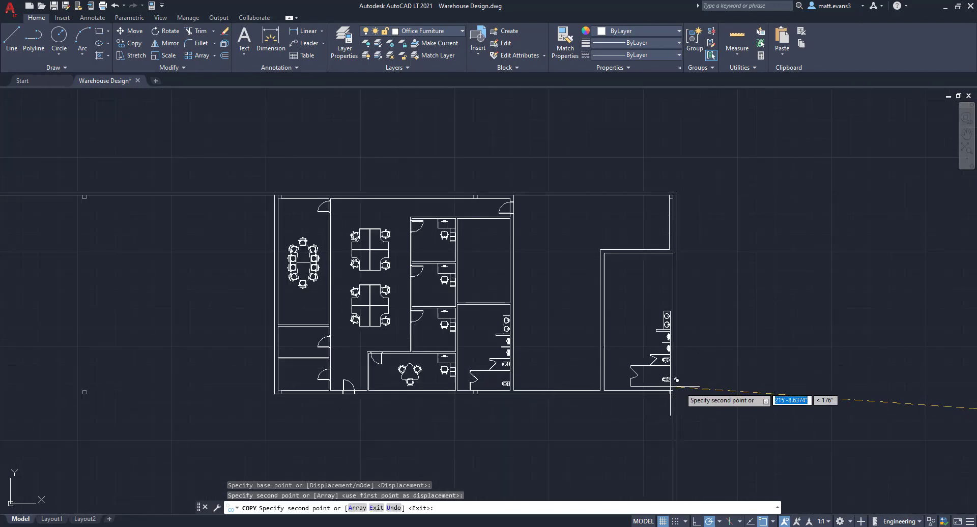
key("Escape")
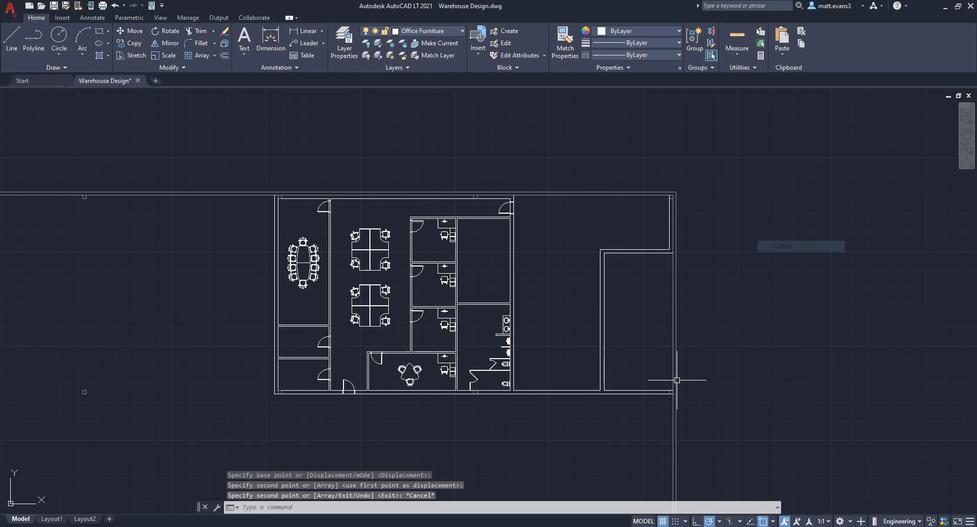
mouse_move(506, 282)
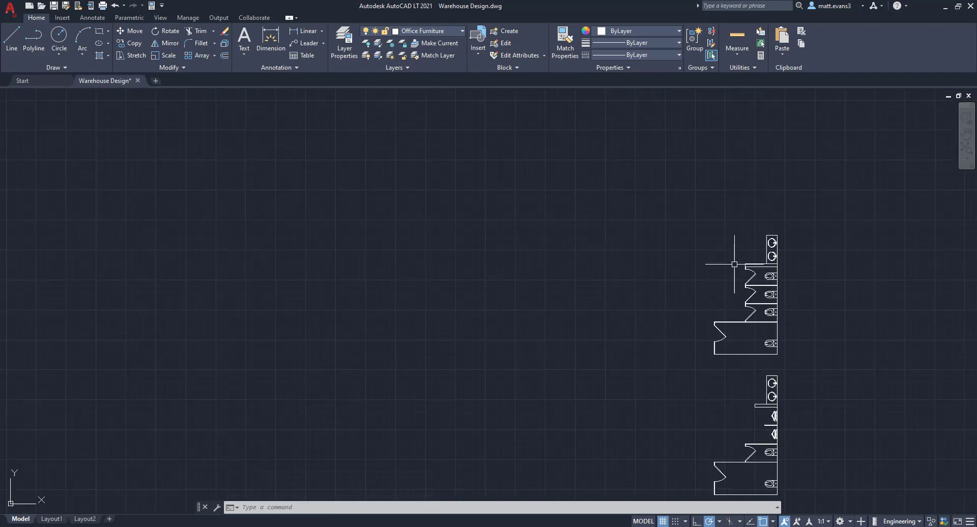
mouse_move(694, 375)
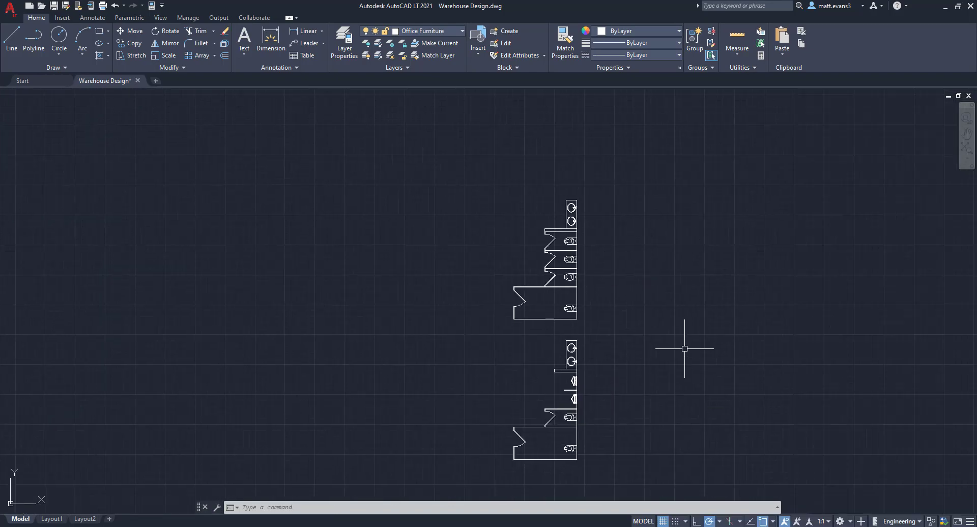
mouse_move(429, 178)
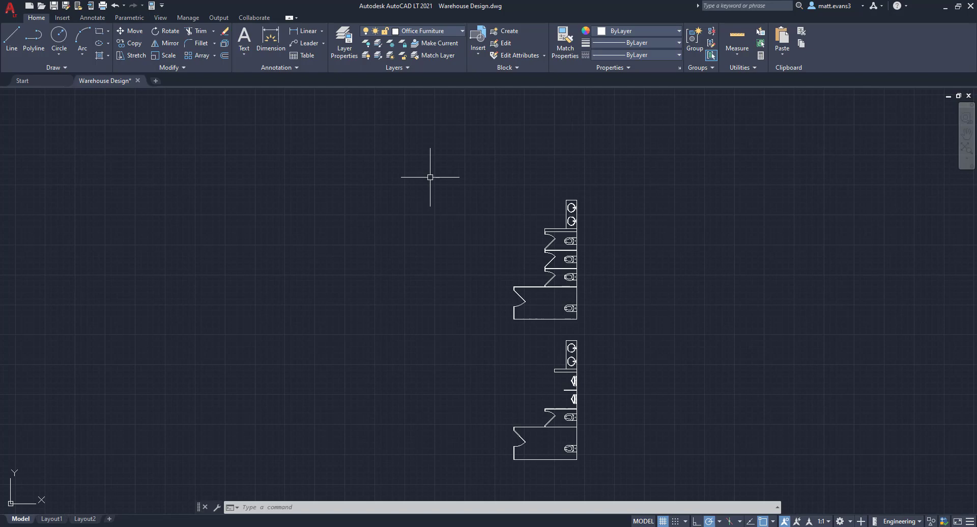
mouse_move(476, 184)
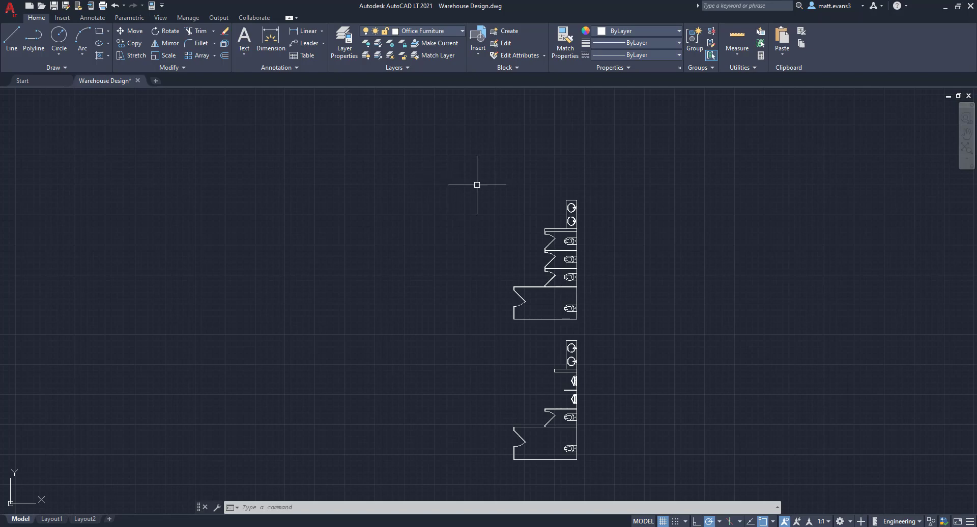
- Mirror the window-selected upper fixture group, keeping the original, and rotate the copy to flip it
left_click(477, 184)
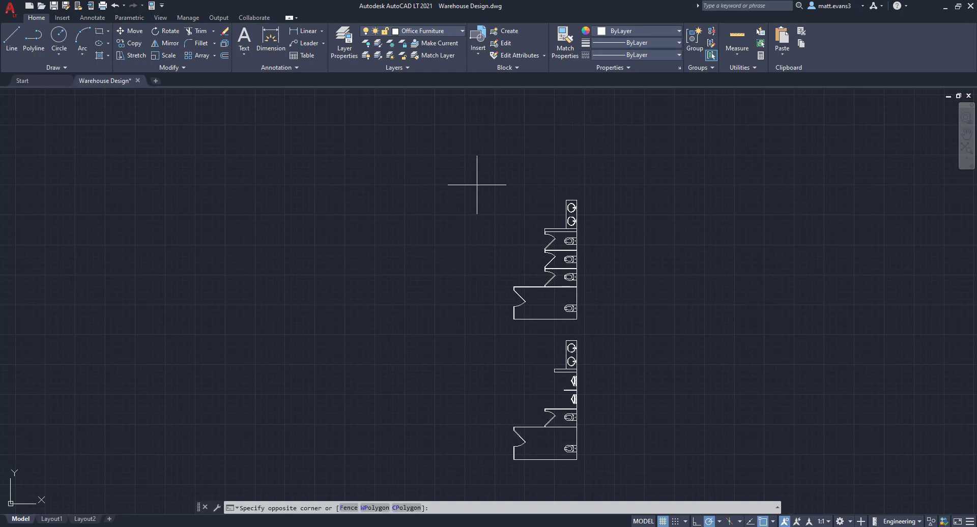
left_click(618, 328)
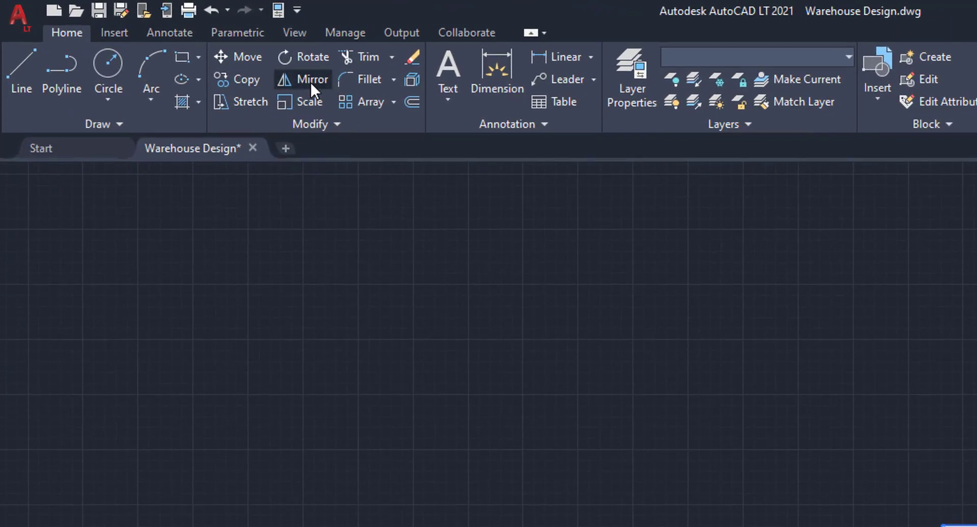
left_click(312, 80)
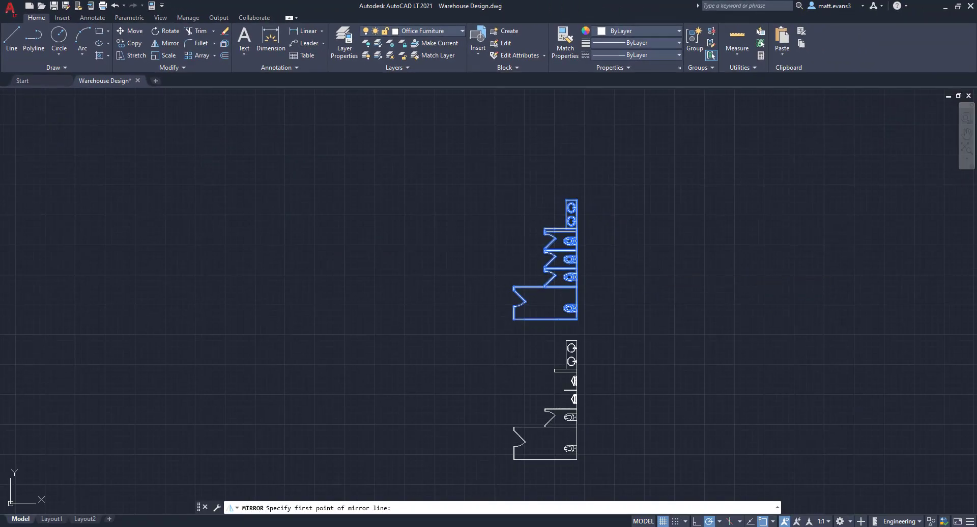
left_click(633, 300)
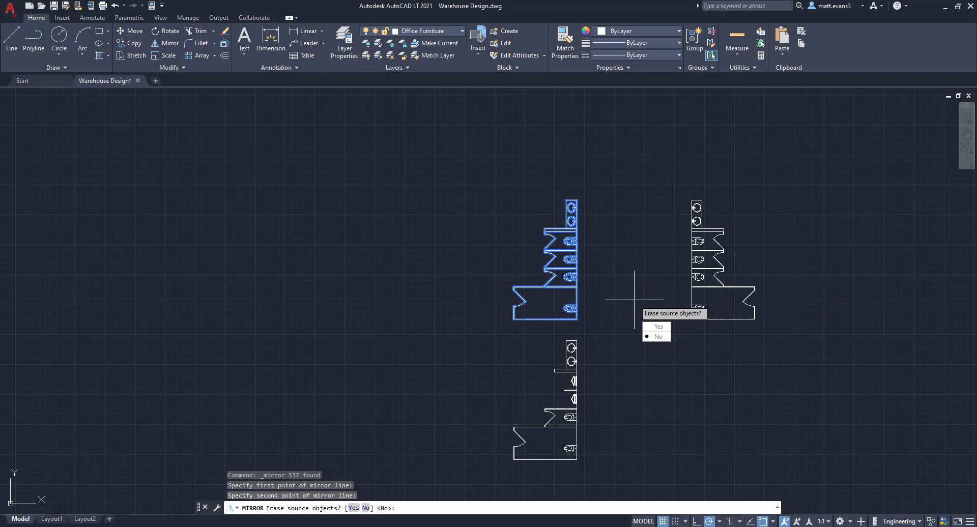
mouse_move(646, 313)
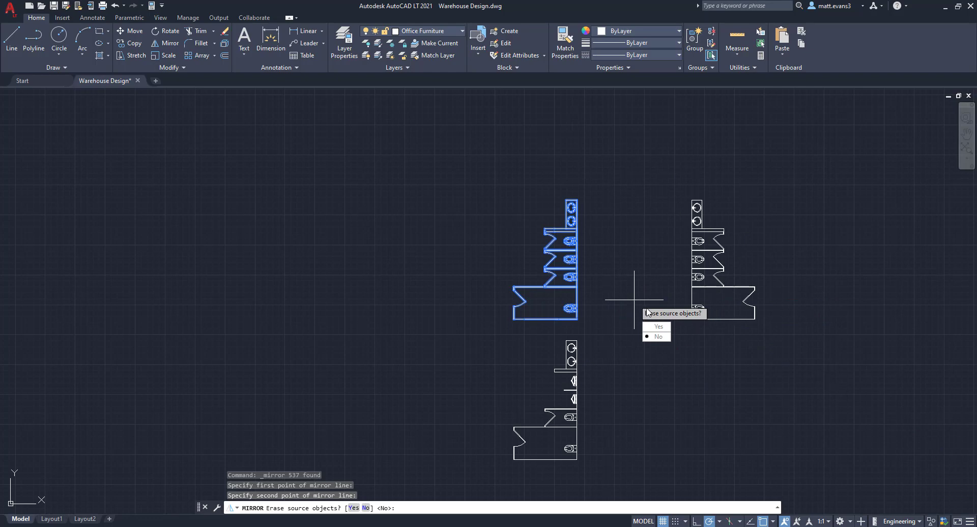
mouse_move(658, 337)
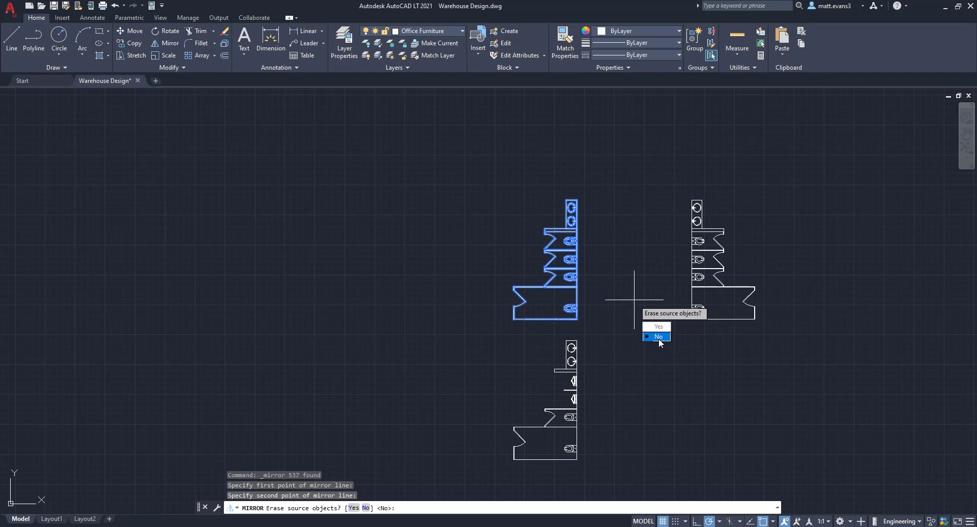
left_click(655, 336)
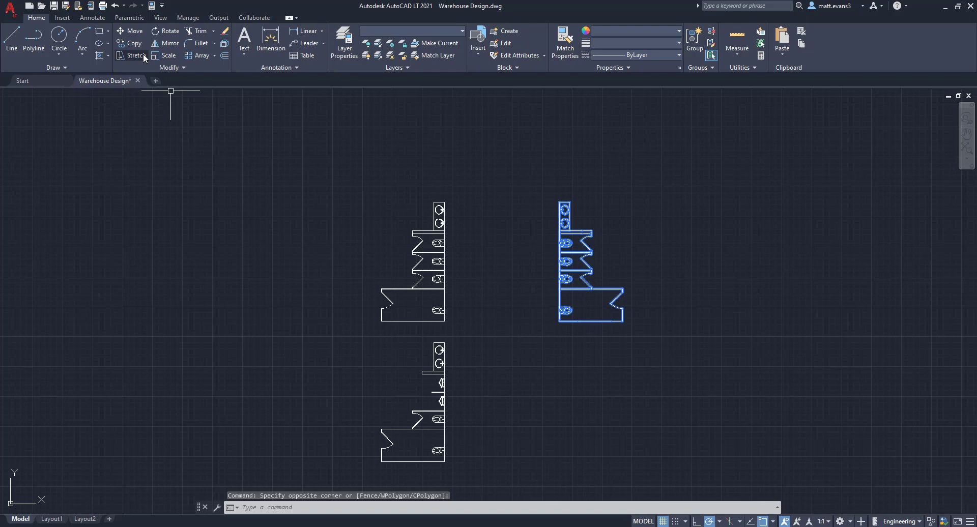
left_click(168, 31)
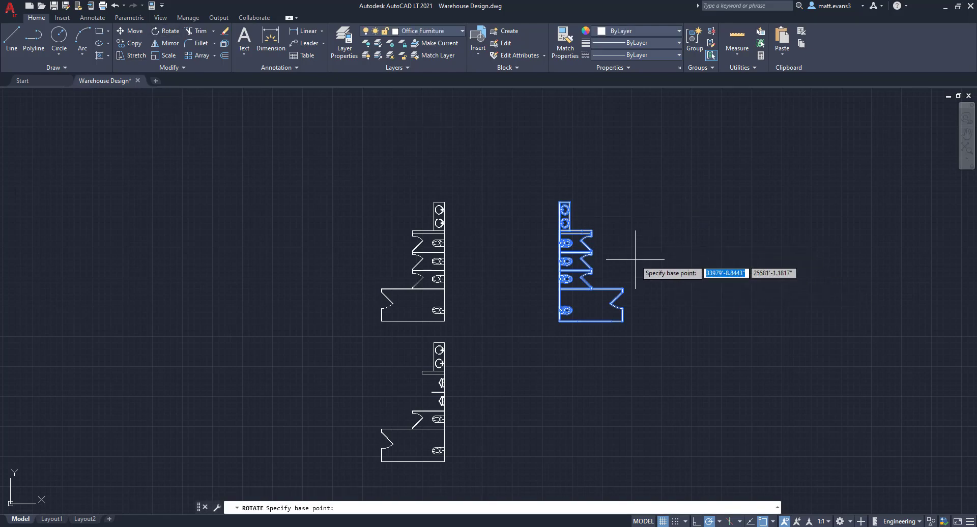
left_click(616, 261)
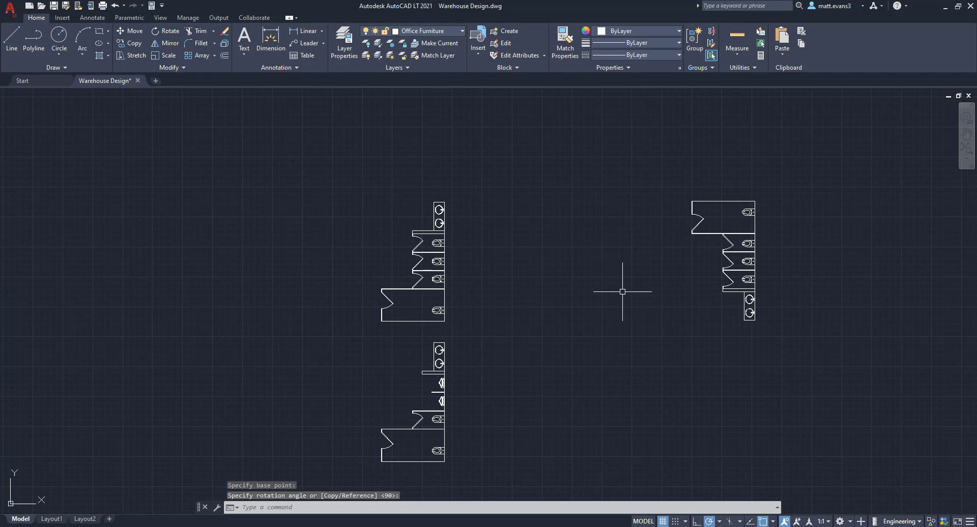
mouse_move(674, 184)
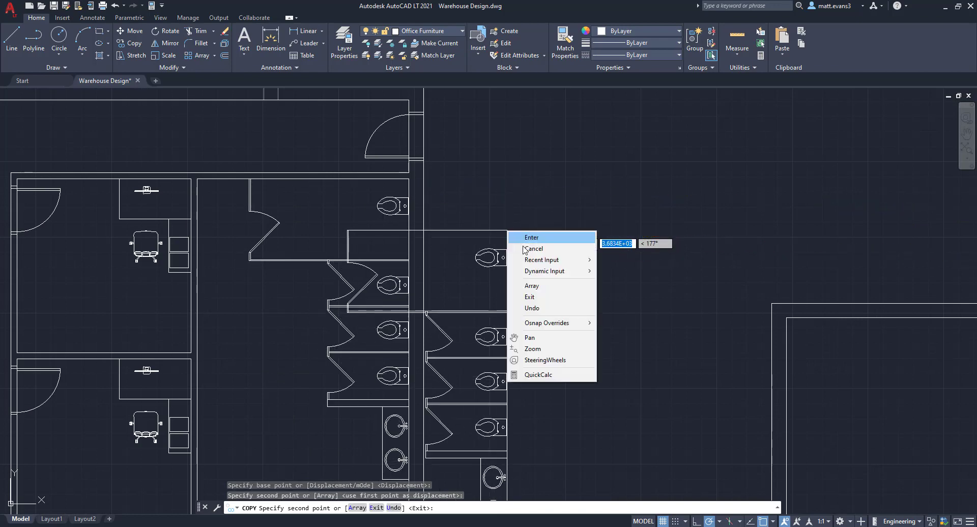
- End the COPY command once the rotated fixtures furnish the second restroom
left_click(534, 248)
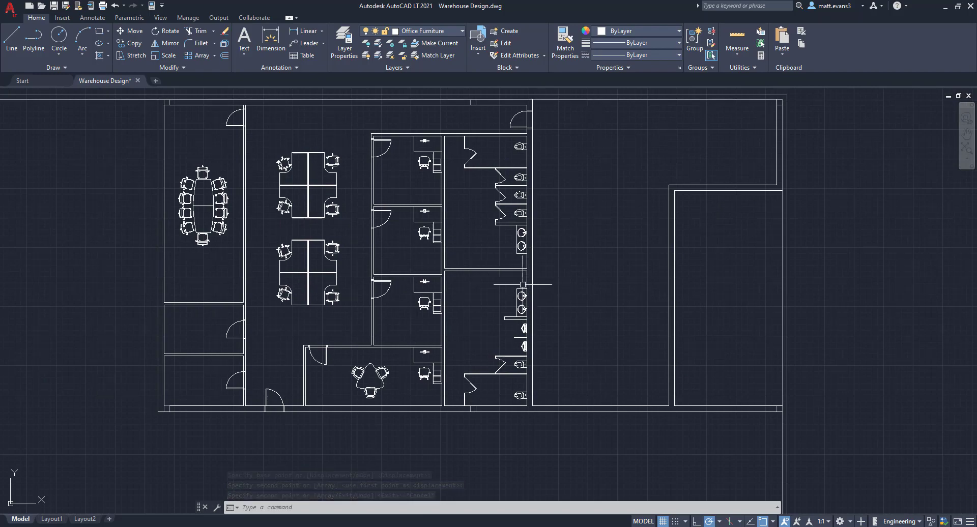
mouse_move(561, 273)
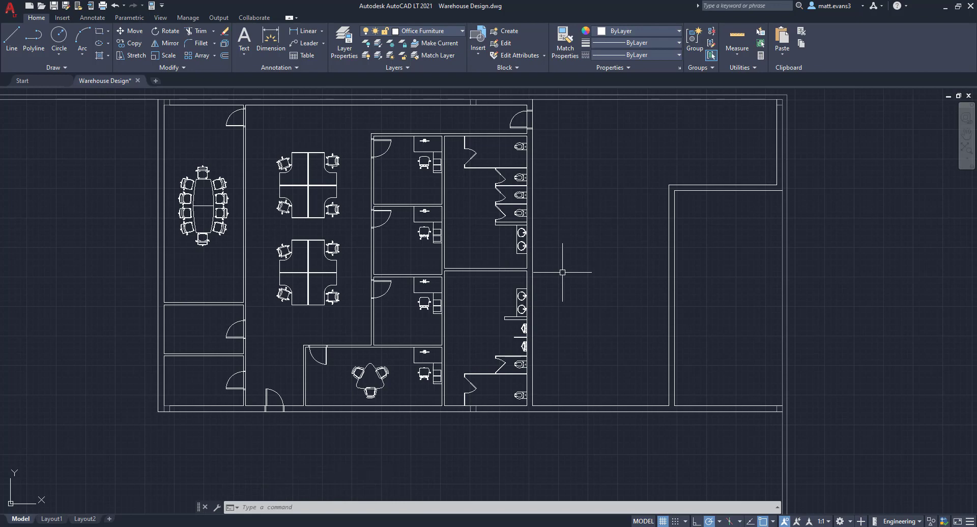
- Zoom in on the restroom walls with the mouse wheel
scroll("up", 3)
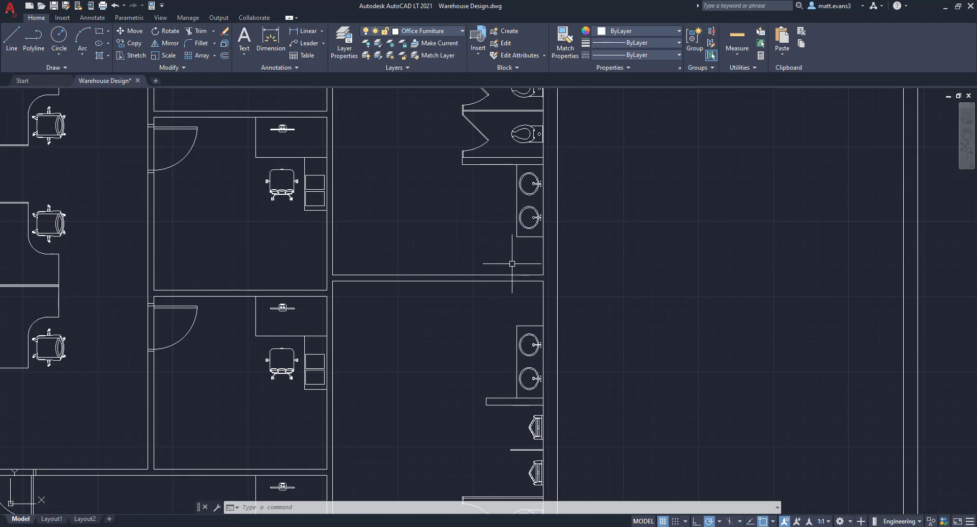
mouse_move(543, 241)
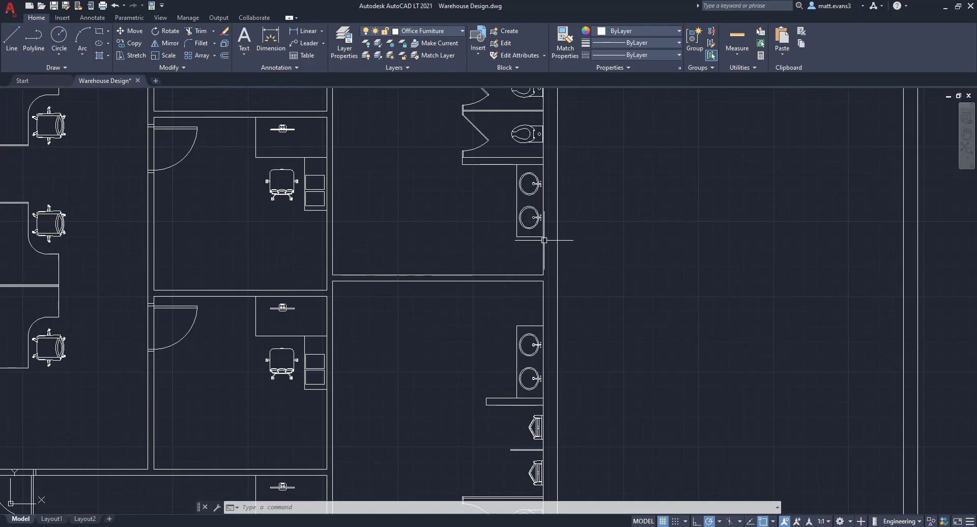
mouse_move(396, 208)
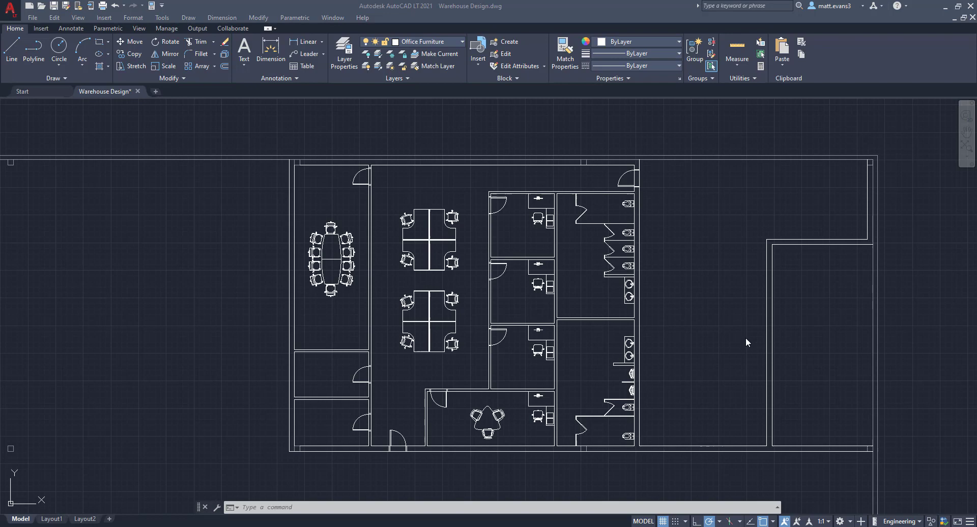
scroll("up", 3)
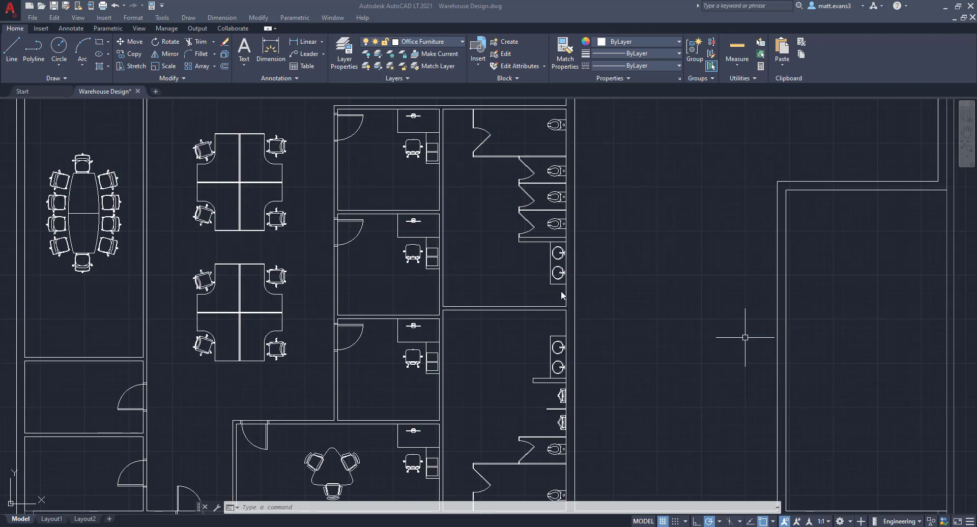
mouse_move(534, 286)
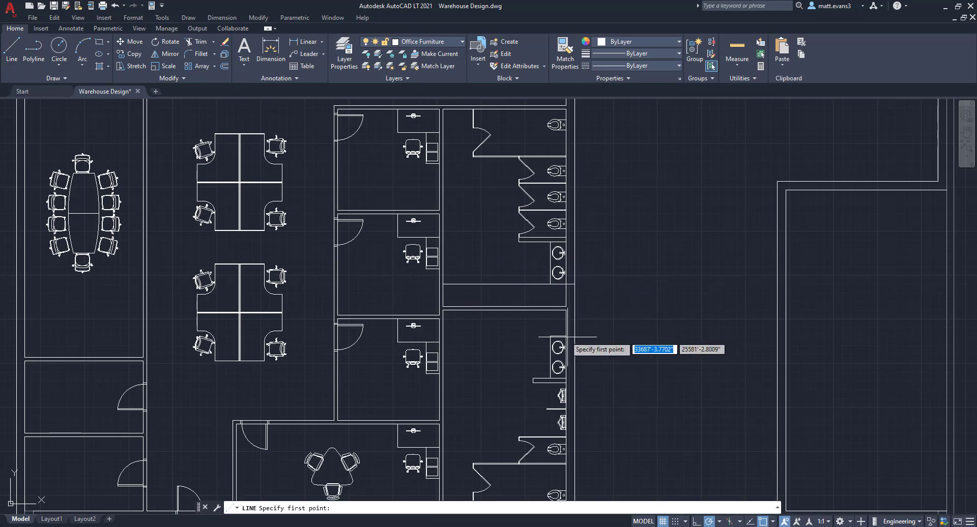
- Draw a new wall line from the restroom wall and trim two excess wall segments
left_click(443, 336)
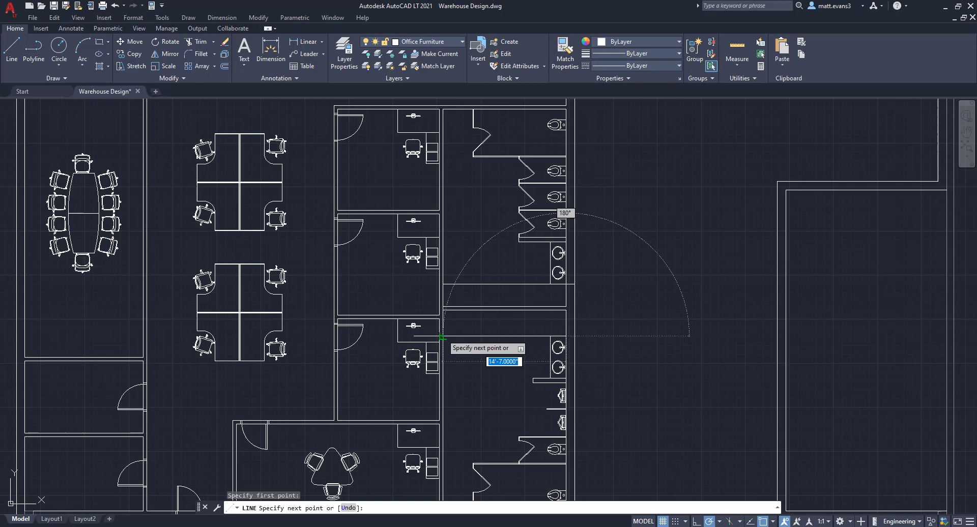
right_click(573, 336)
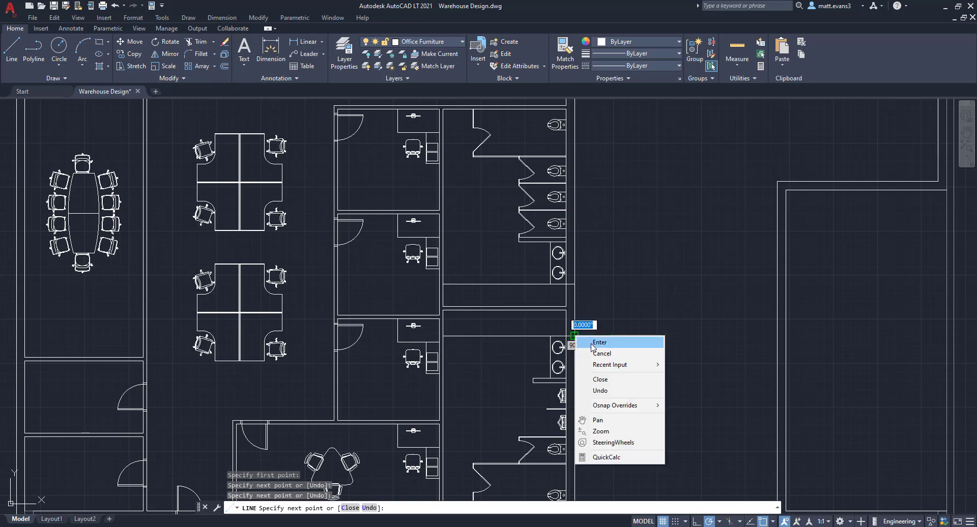
left_click(602, 354)
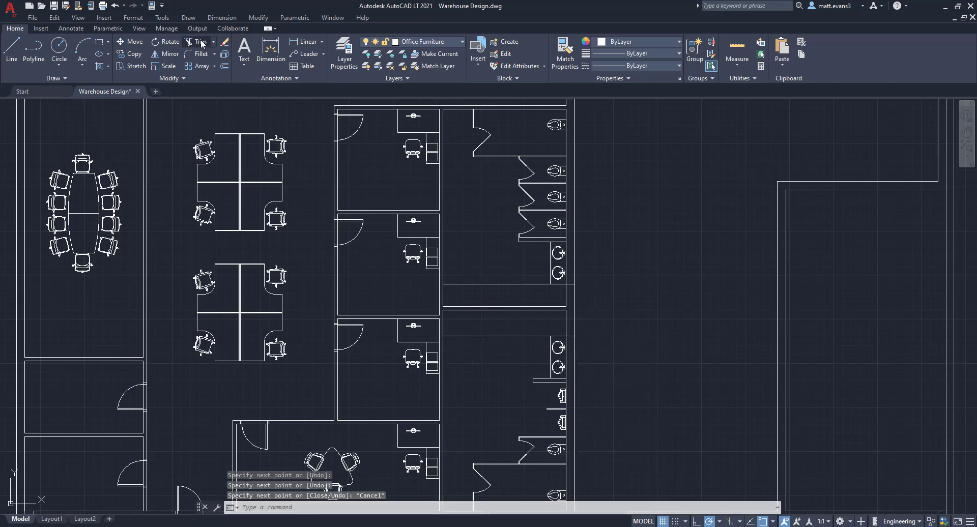
left_click(201, 42)
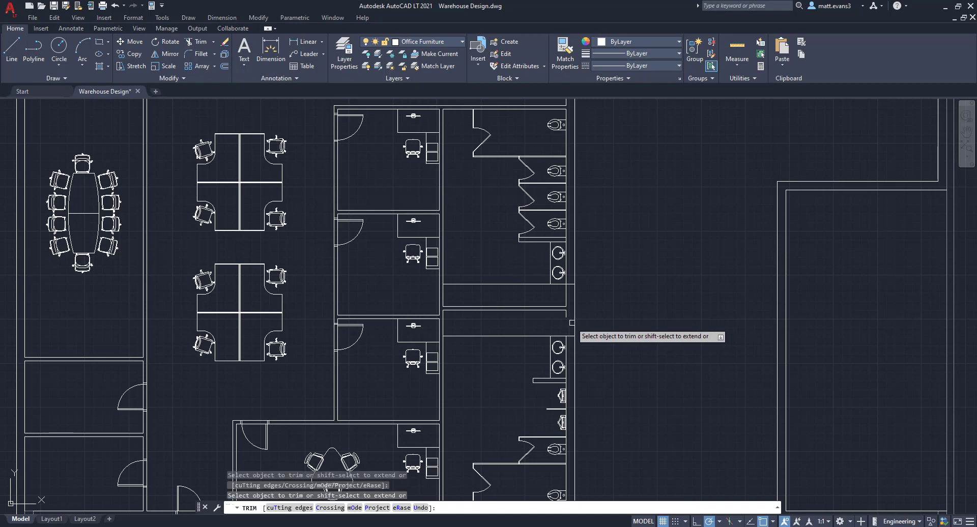
left_click(564, 296)
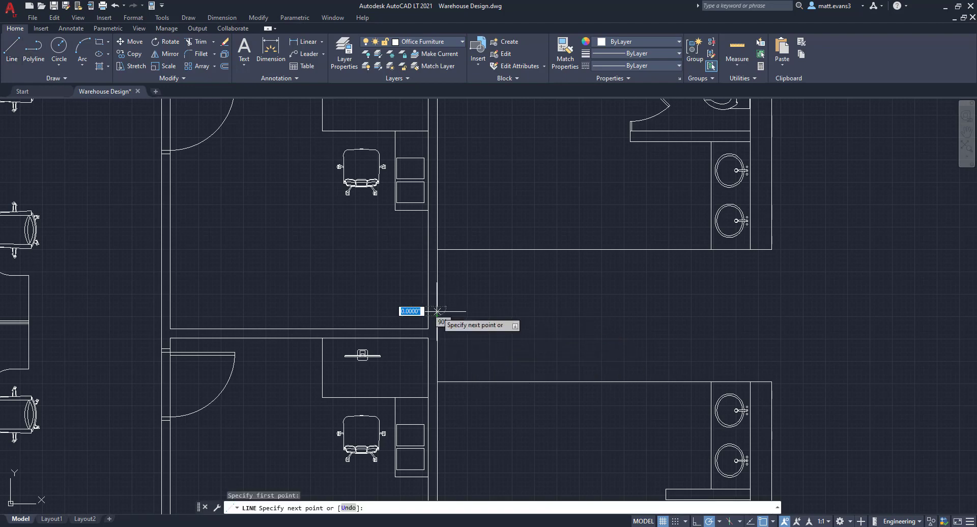
- Draw wall lines spanning the open sides of the upper and lower restrooms, then trim their ends
key("Escape")
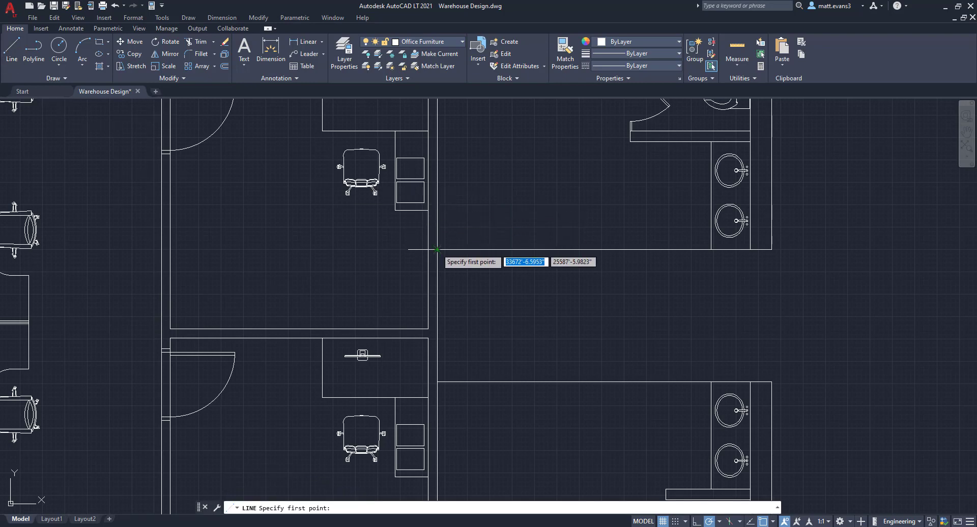
left_click(438, 253)
type("5\"")
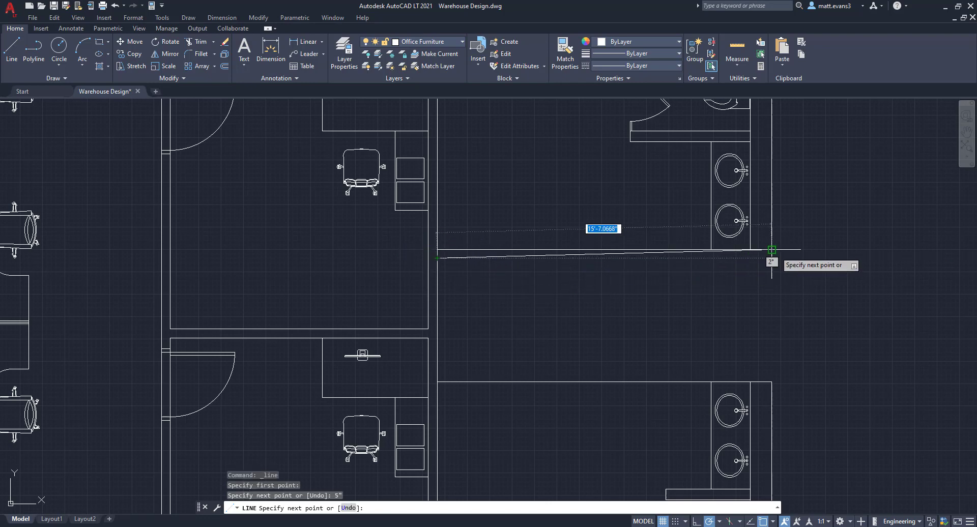
left_click(771, 249)
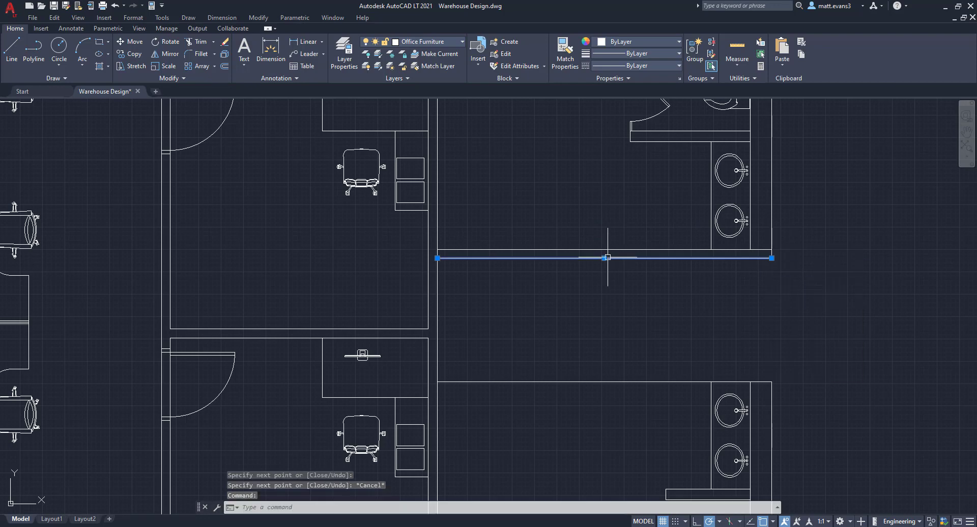
right_click(606, 258)
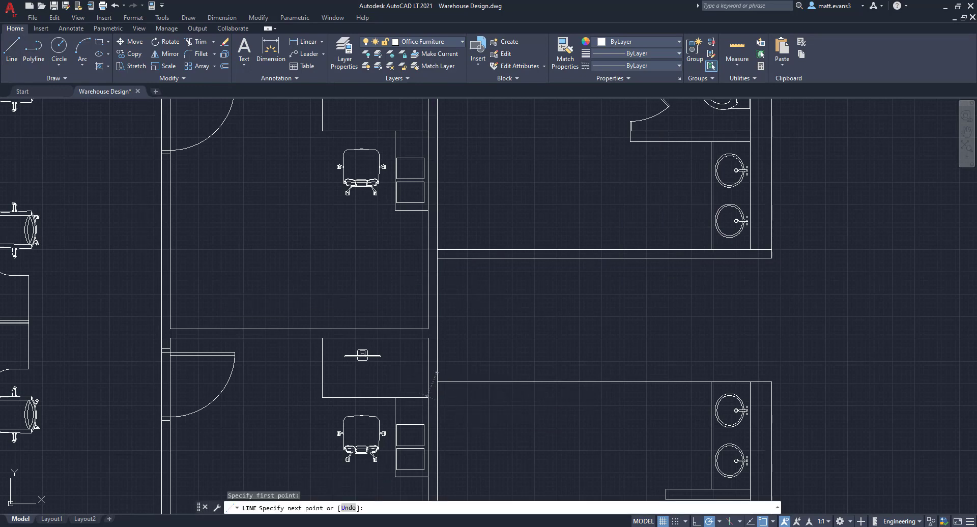
left_click(770, 380)
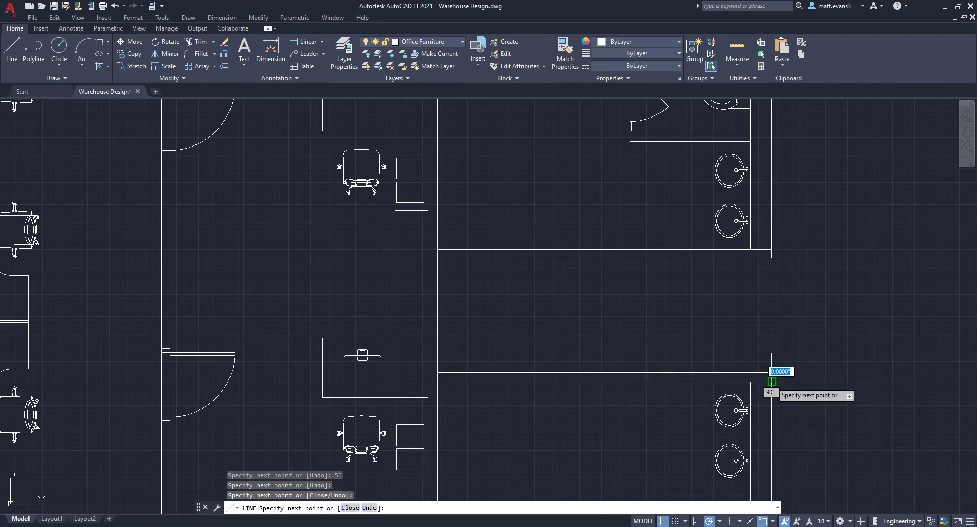
key("Escape")
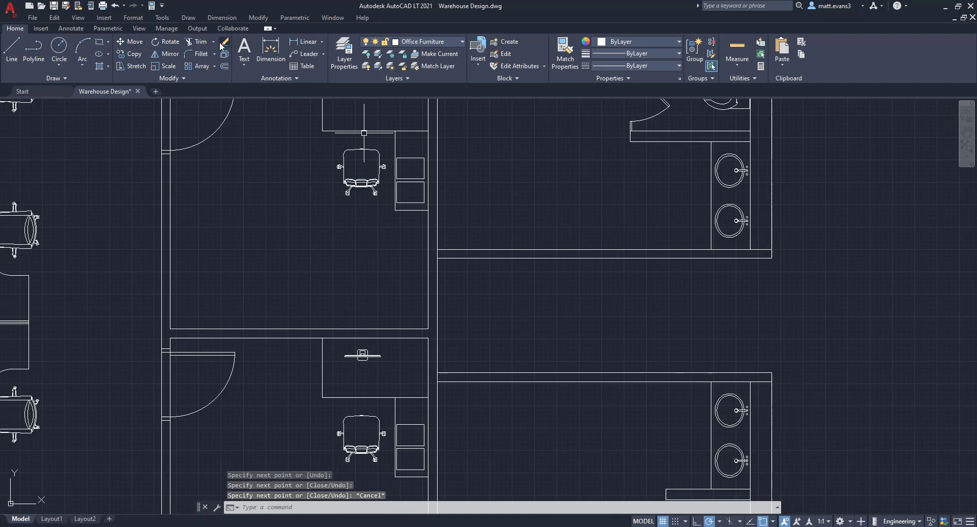
left_click(200, 42)
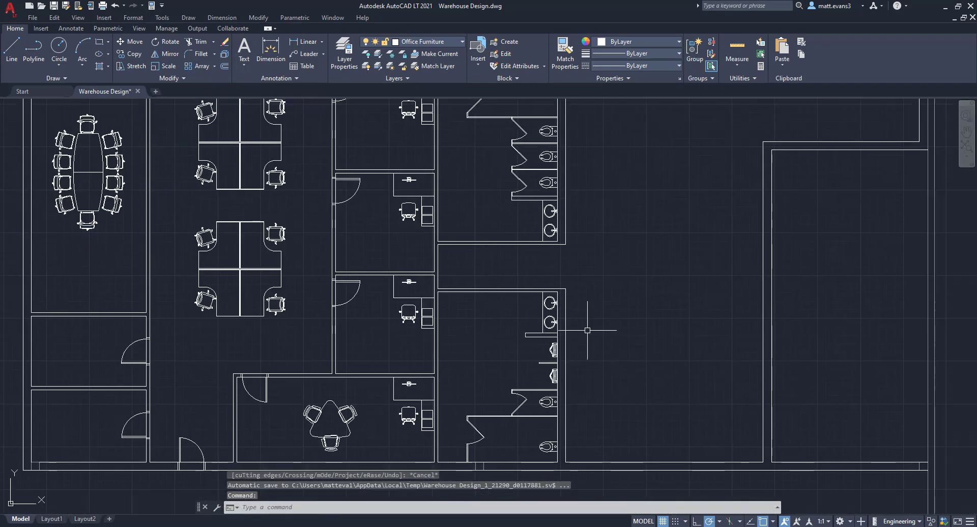
mouse_move(511, 288)
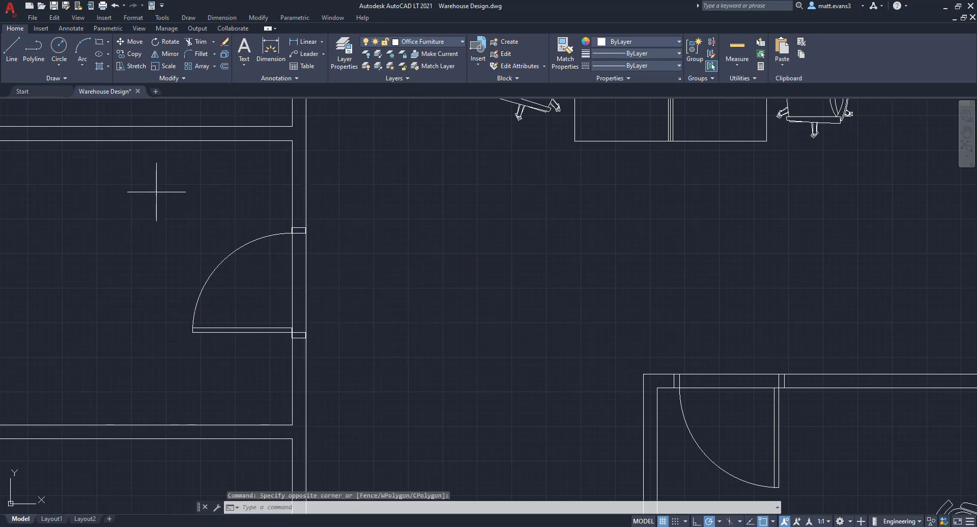
- Copy a door and set the copy down beside the building
right_click(249, 281)
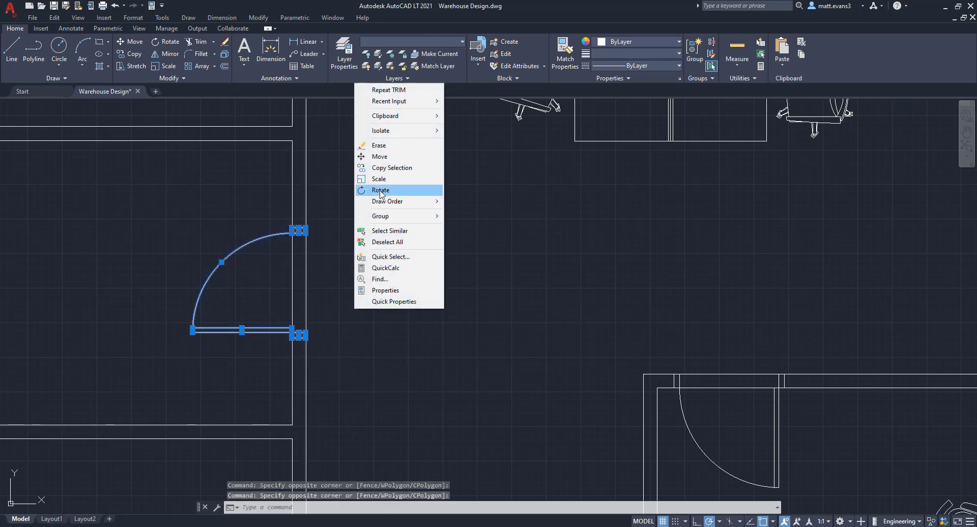
left_click(392, 167)
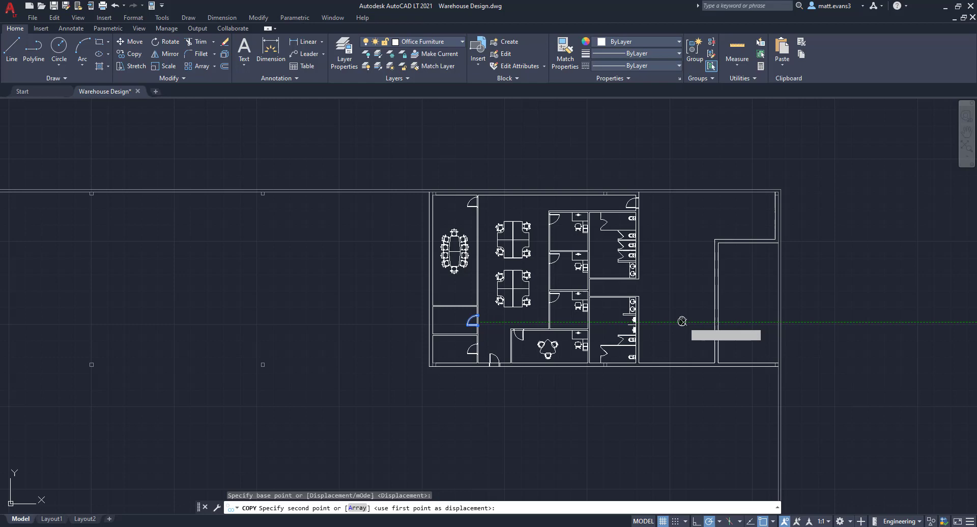
left_click(682, 321)
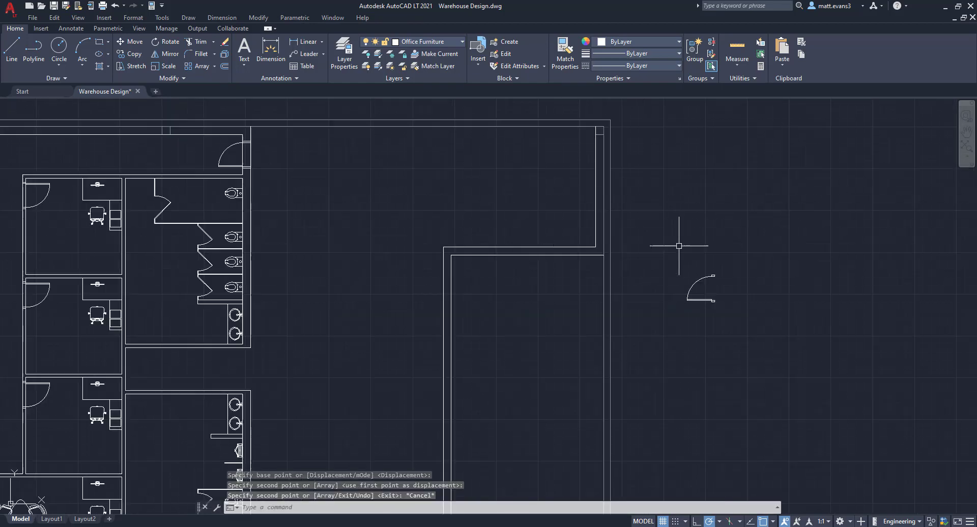
mouse_move(675, 257)
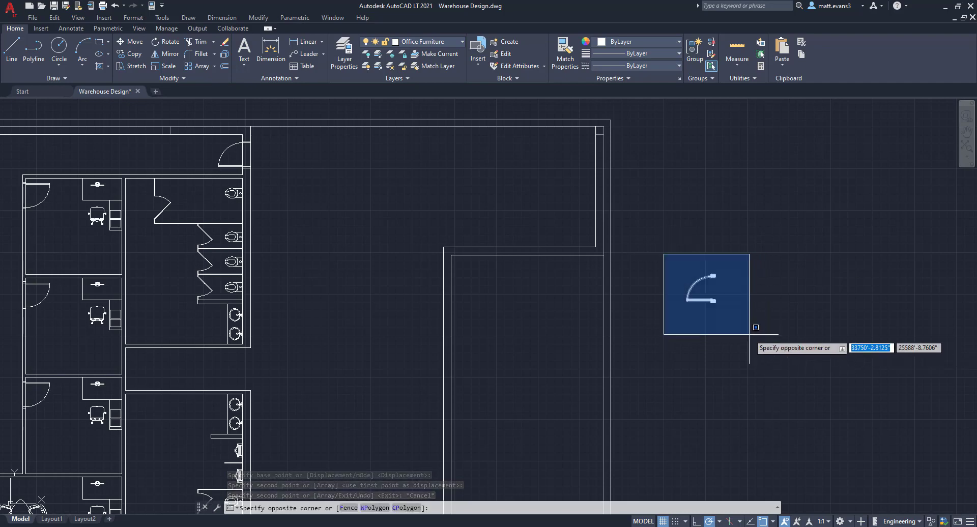
- Rotate the copied door to face a new direction
right_click(706, 294)
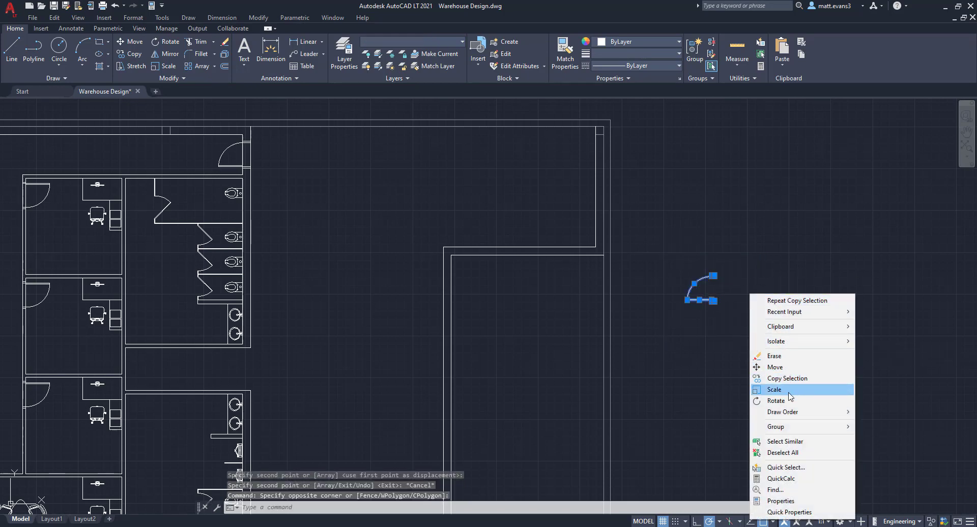
left_click(777, 401)
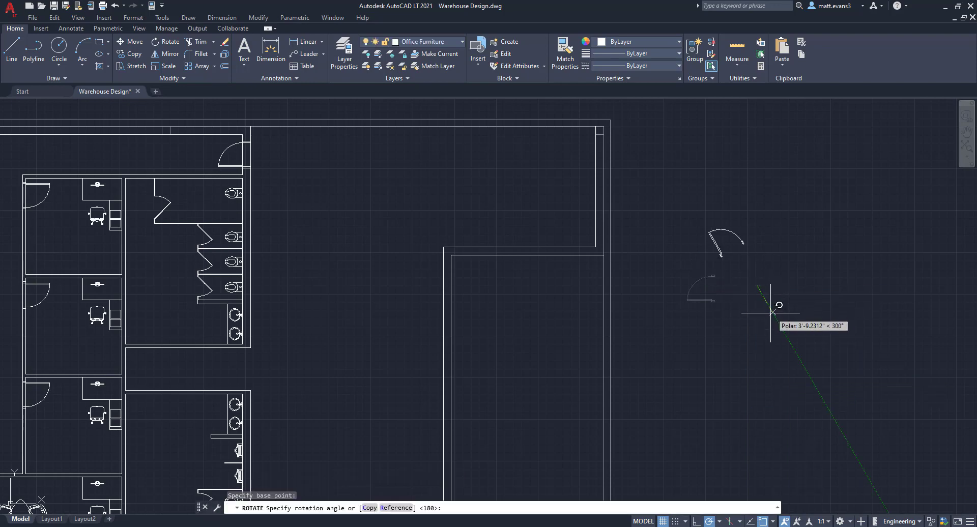
left_click(774, 310)
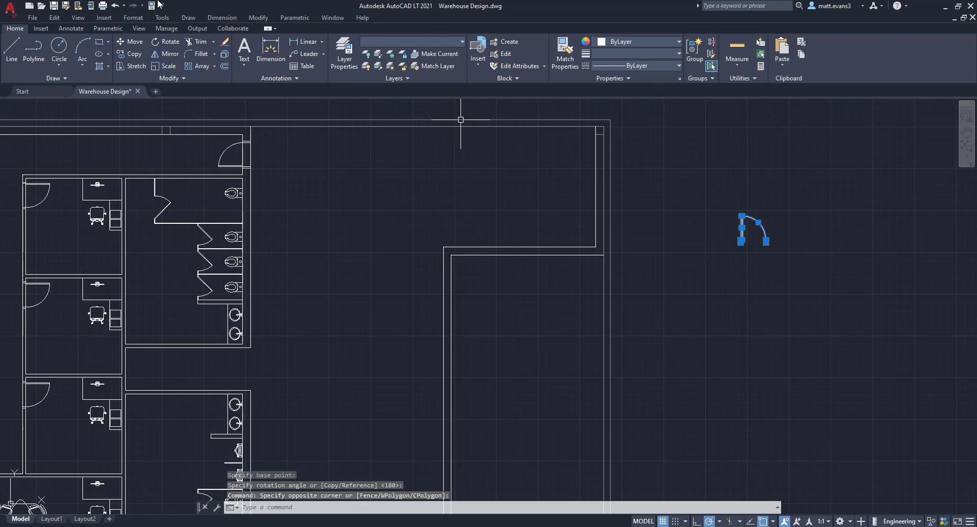
mouse_move(133, 18)
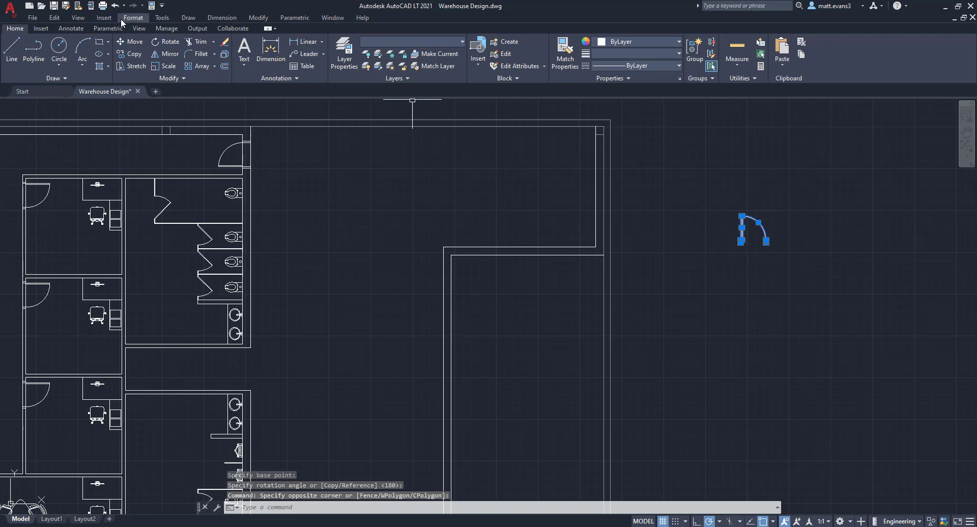
- Mirror the copied door across a horizontal line below it, keeping both doors
left_click(168, 53)
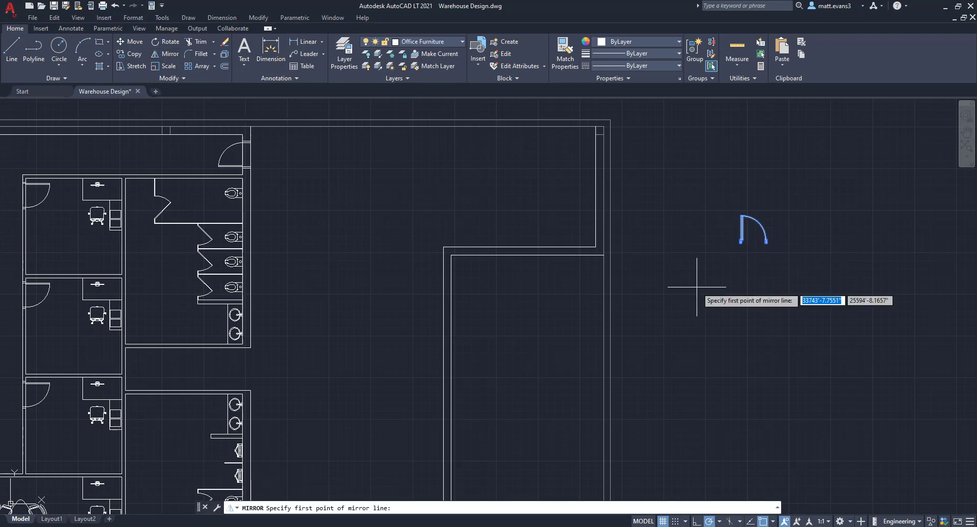
left_click(697, 278)
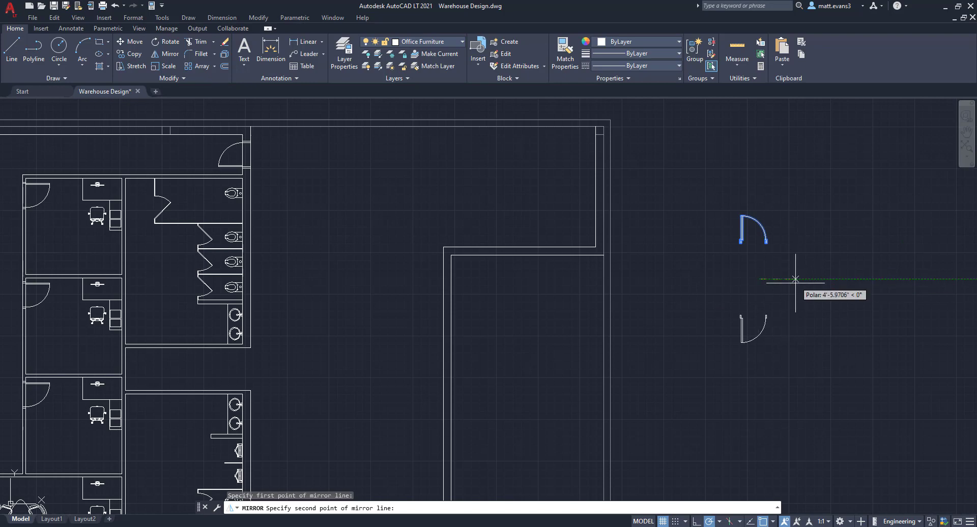
right_click(796, 279)
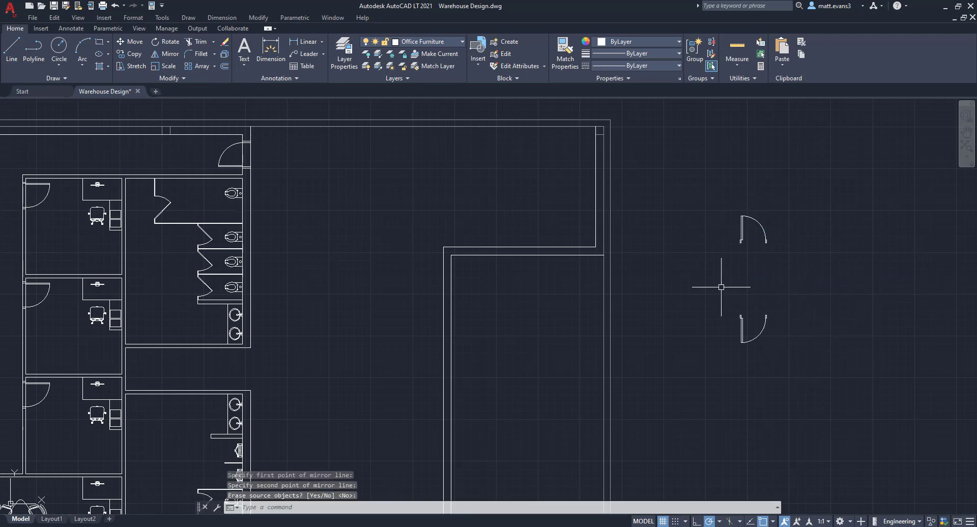
key("Escape")
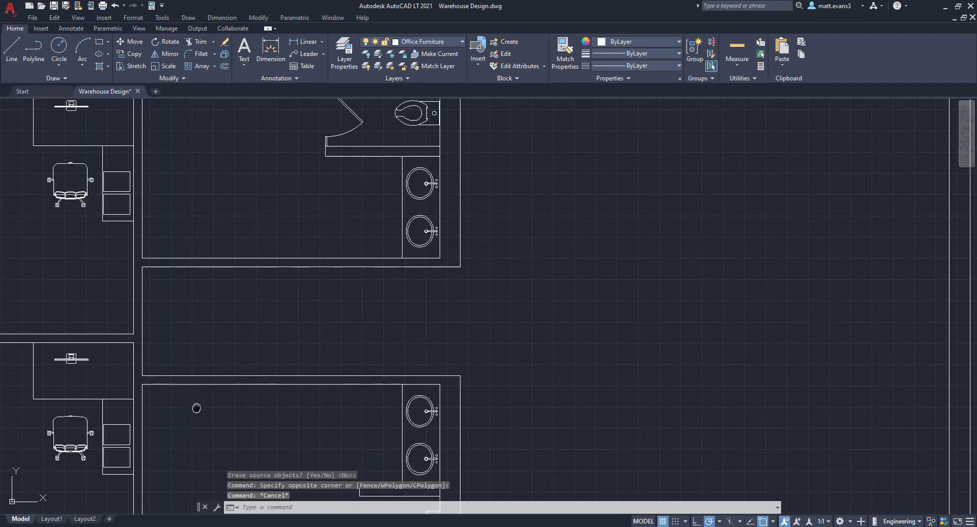
- Draw a 3-foot guide line from the lower restroom's left wall
scroll("down", 3)
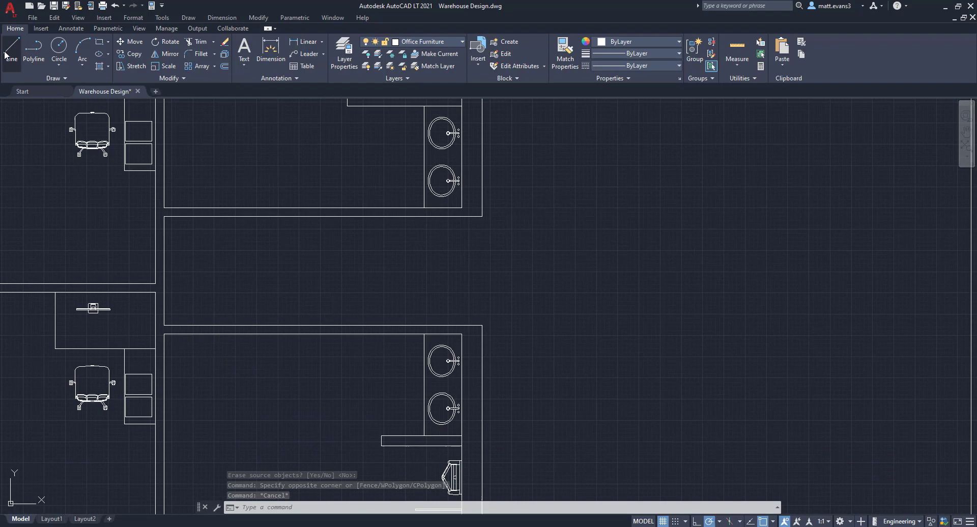
left_click(210, 326)
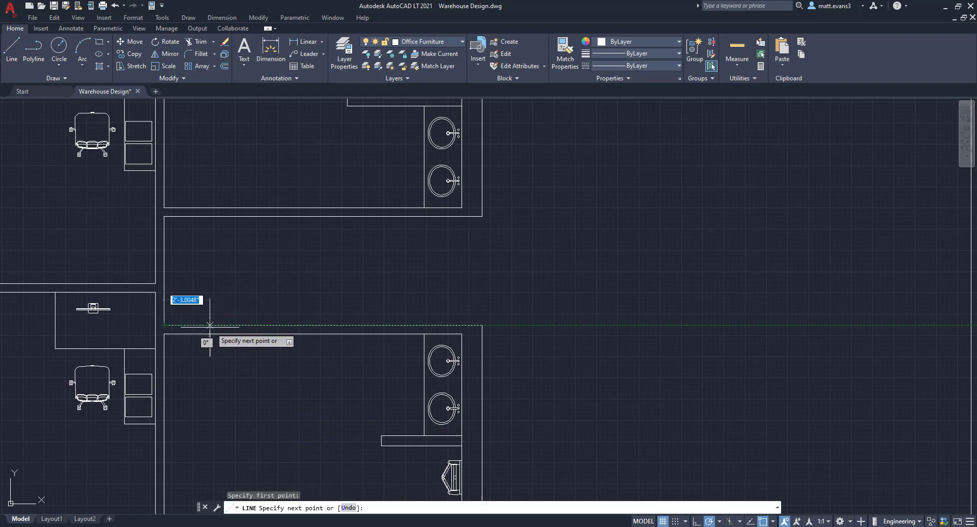
mouse_move(232, 325)
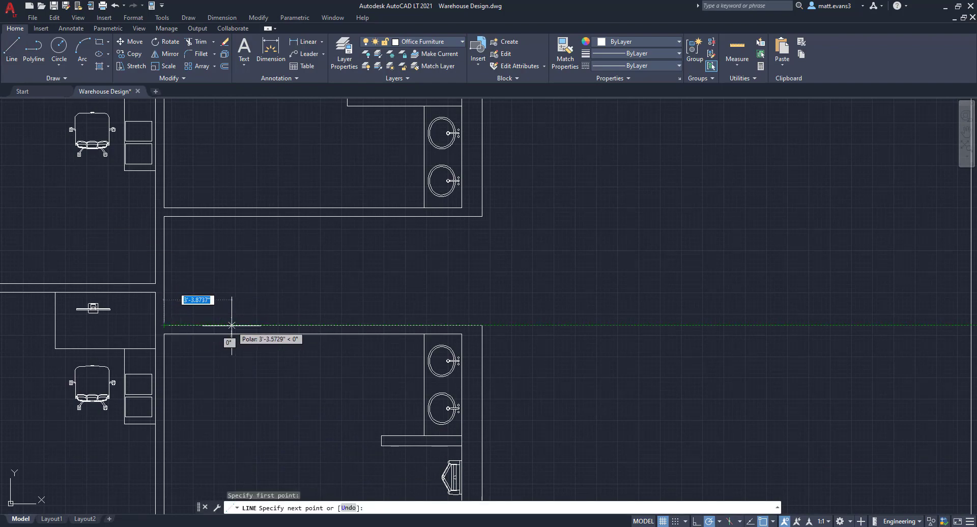
mouse_move(238, 325)
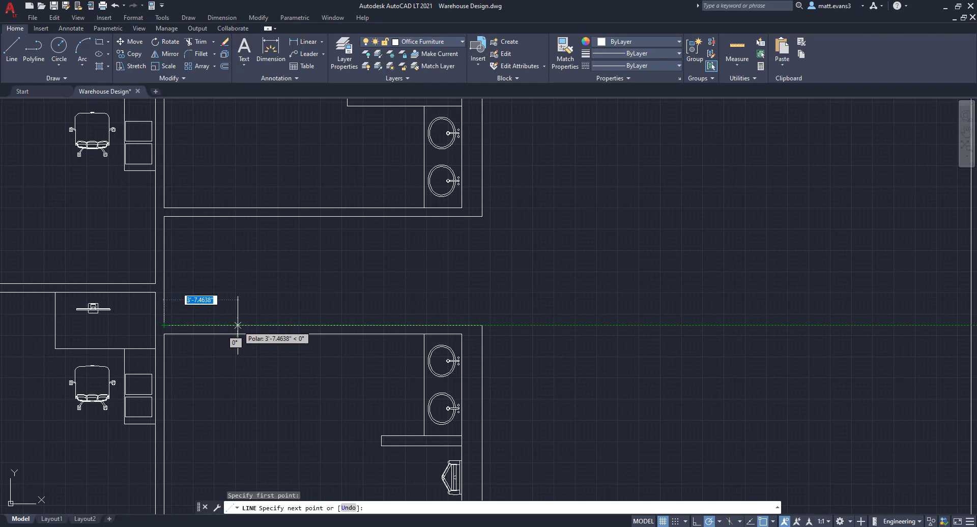
mouse_move(232, 325)
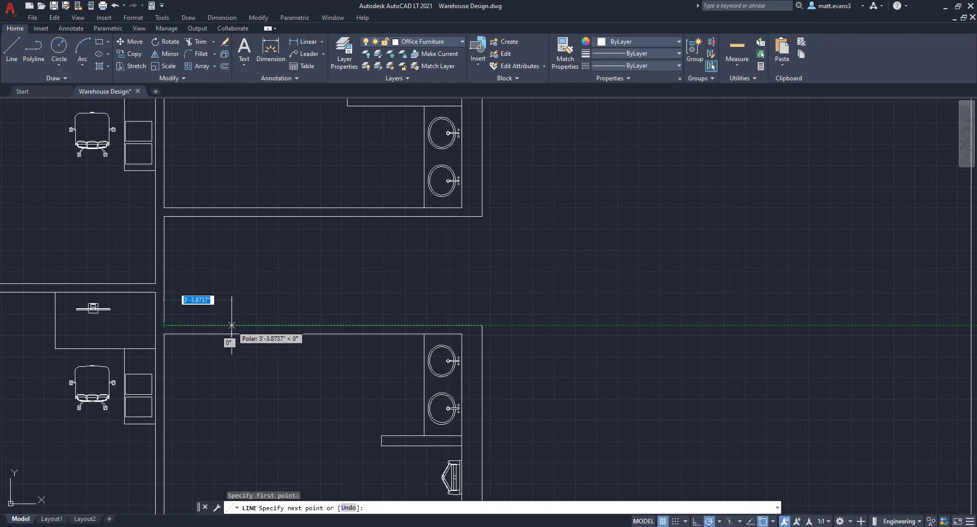
type("3'")
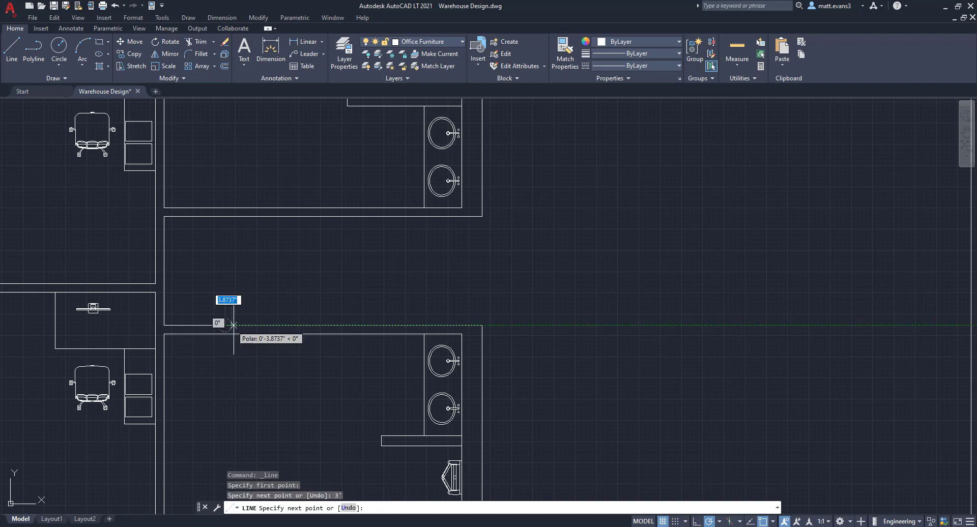
key("Escape")
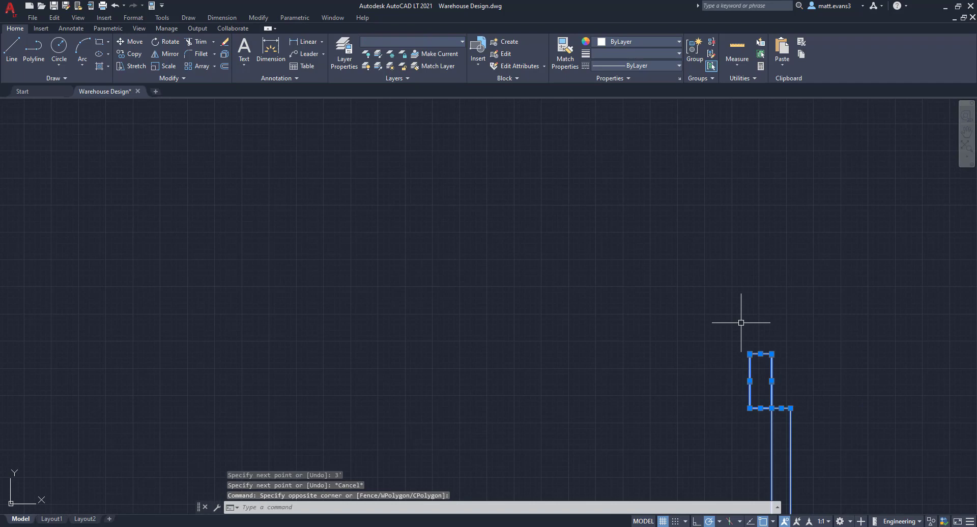
- Move the door to the 3-foot point on the lower restroom wall
left_click(133, 42)
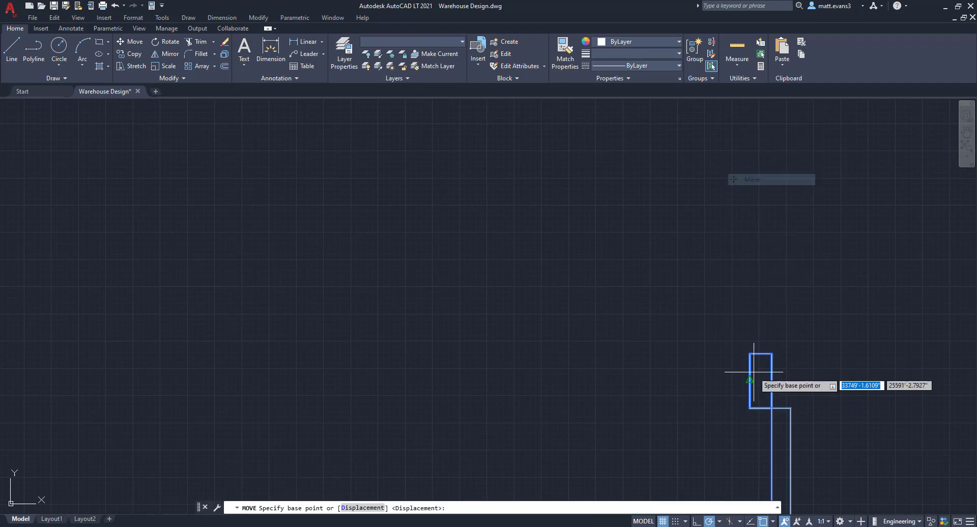
left_click(755, 372)
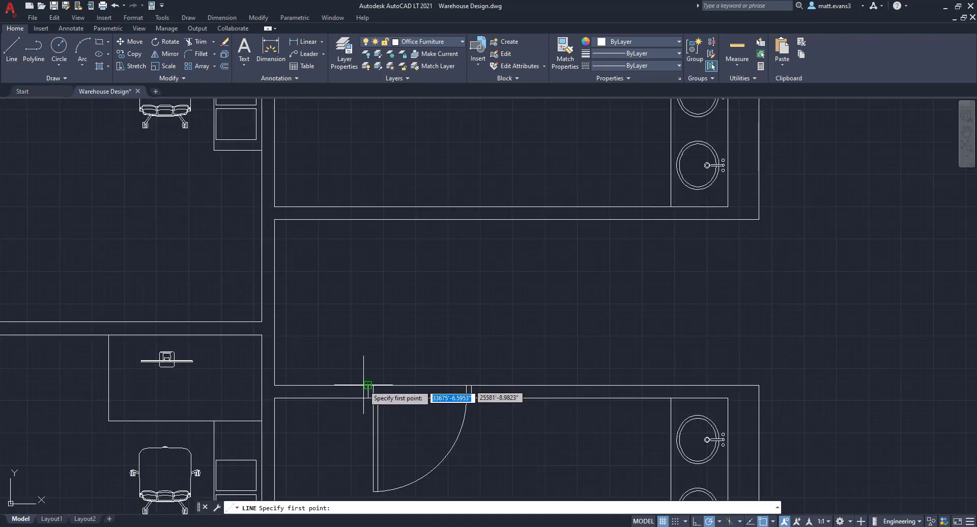
left_click(367, 383)
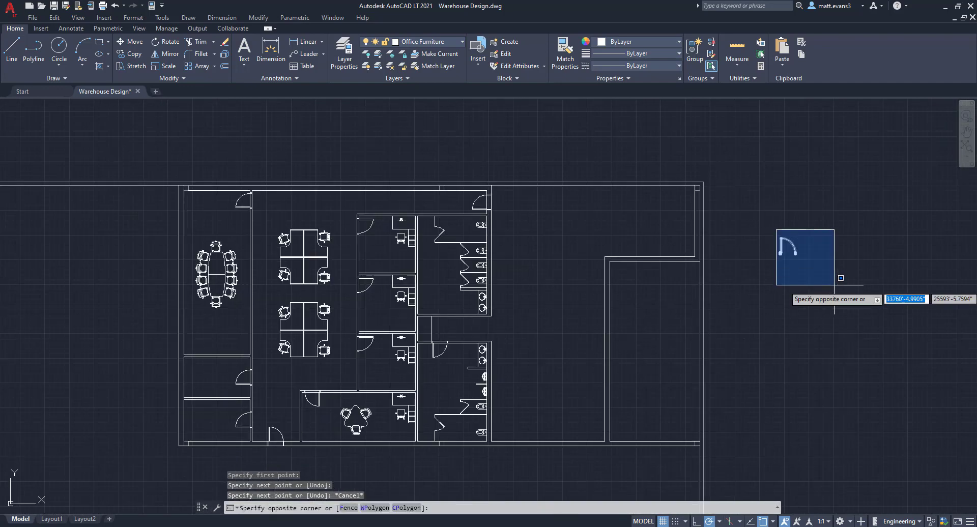
- Move the door block by its hinge corner into the restroom wall beside the sinks
right_click(805, 249)
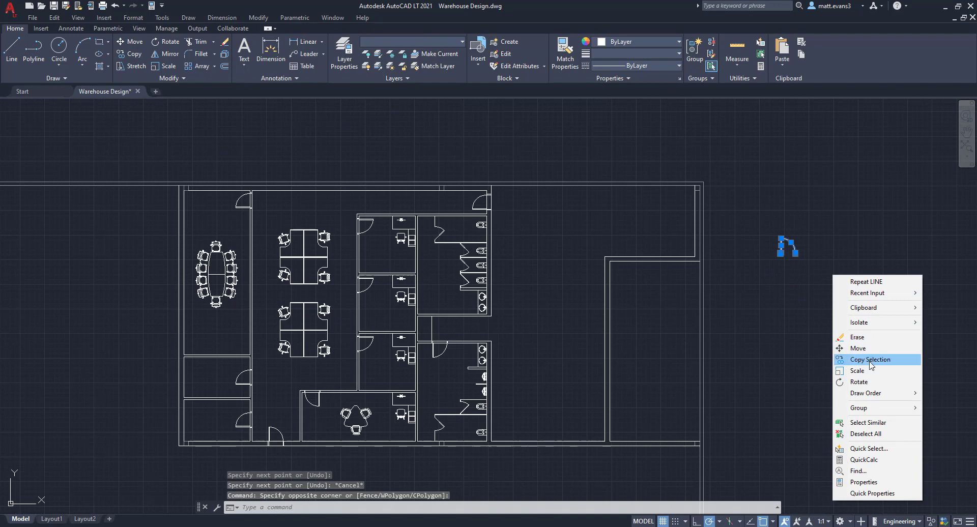
left_click(858, 348)
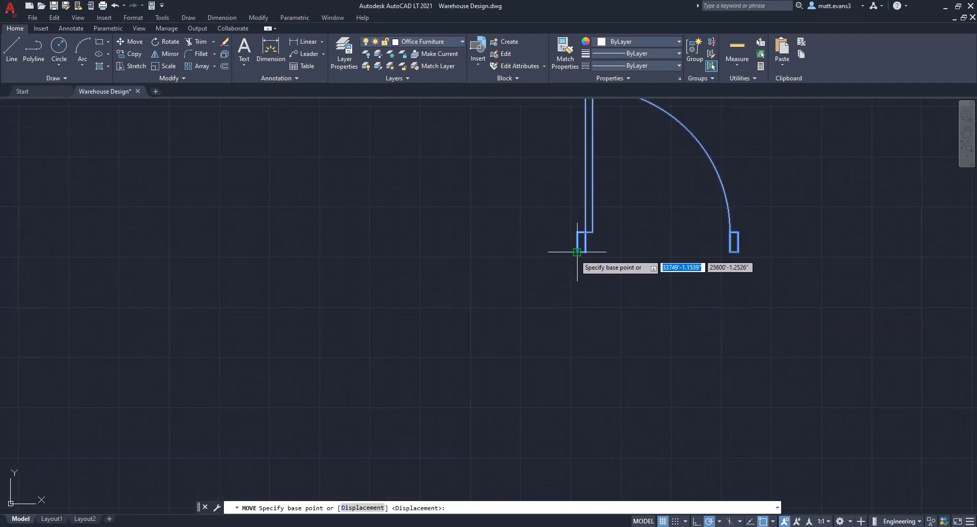
left_click(577, 253)
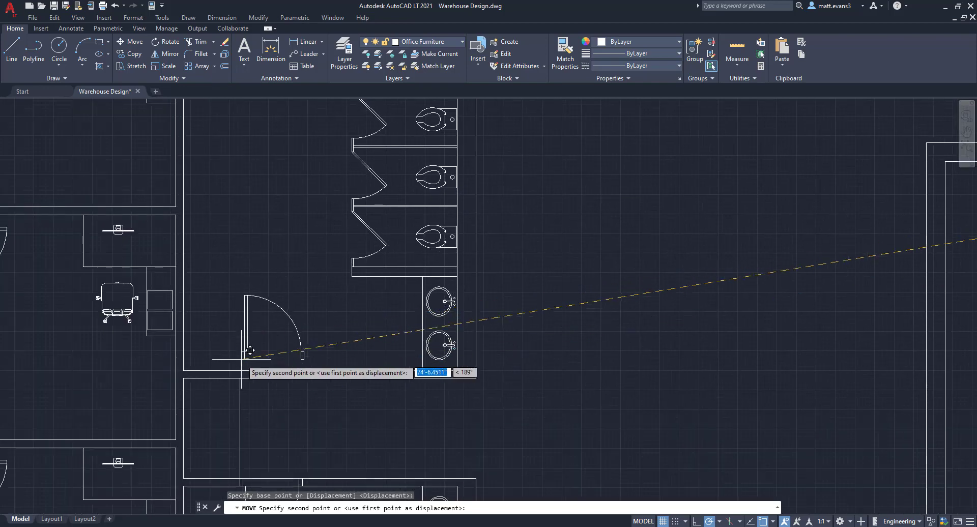
right_click(204, 335)
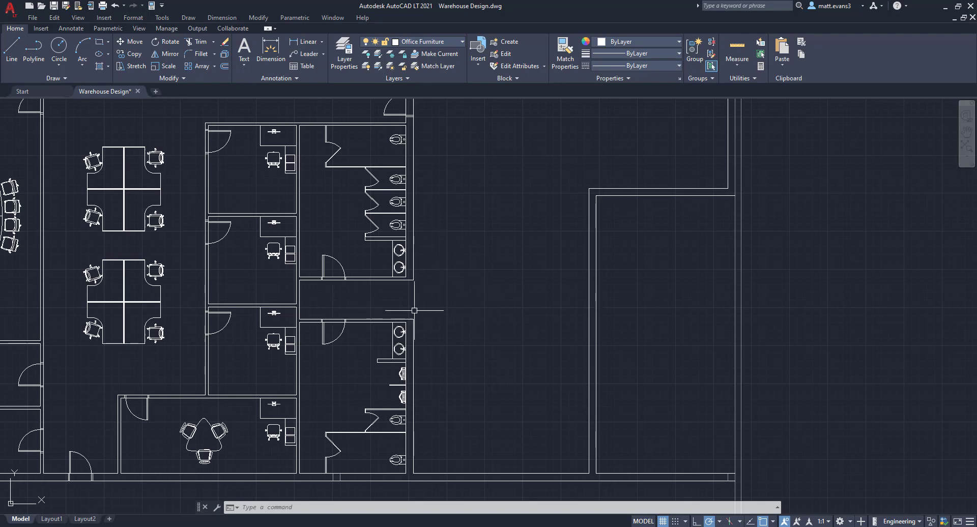
mouse_move(436, 277)
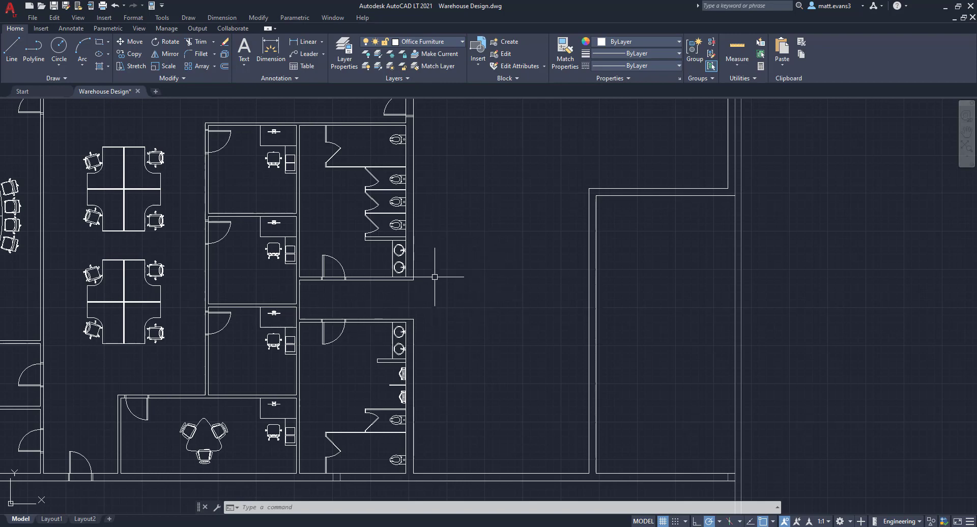
mouse_move(454, 298)
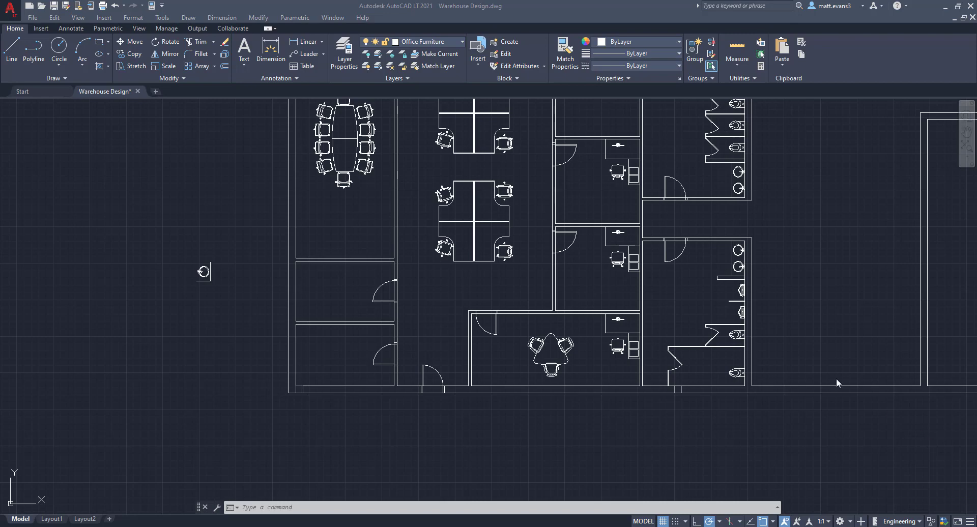
mouse_move(183, 255)
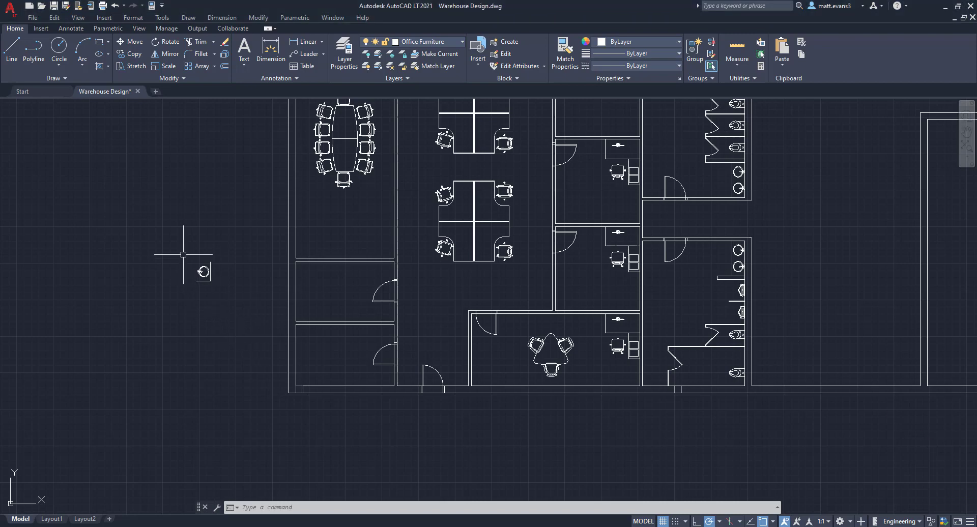
mouse_move(306, 310)
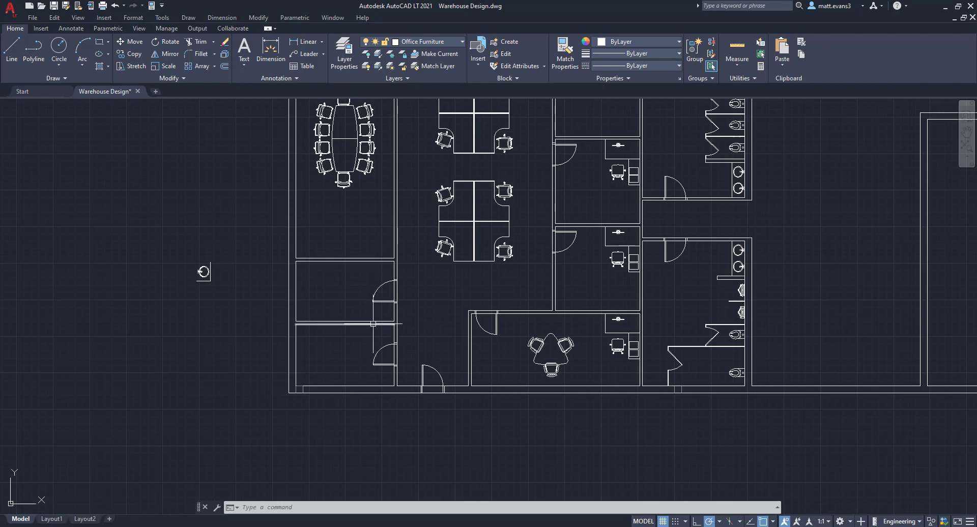
mouse_move(225, 288)
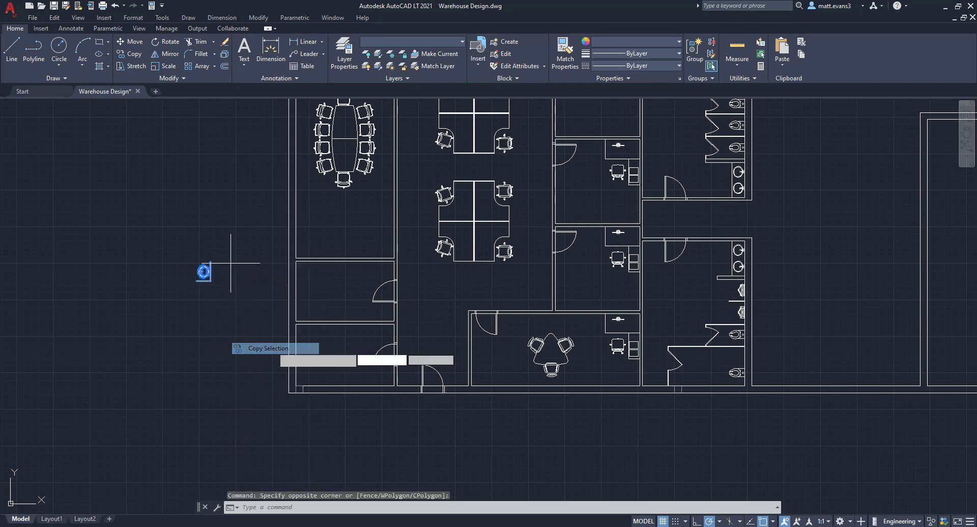
- Copy the sink by its corner into the first restroom's corner
left_click(267, 348)
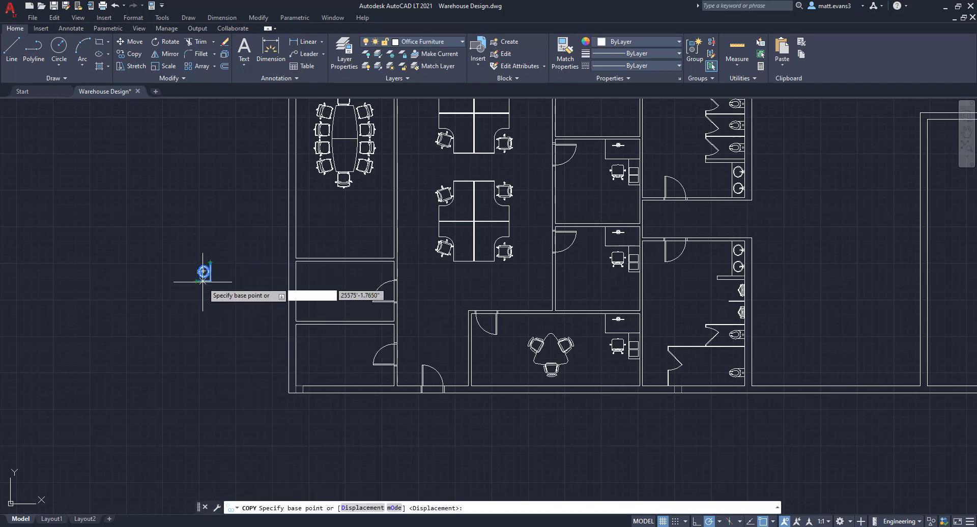
left_click(204, 272)
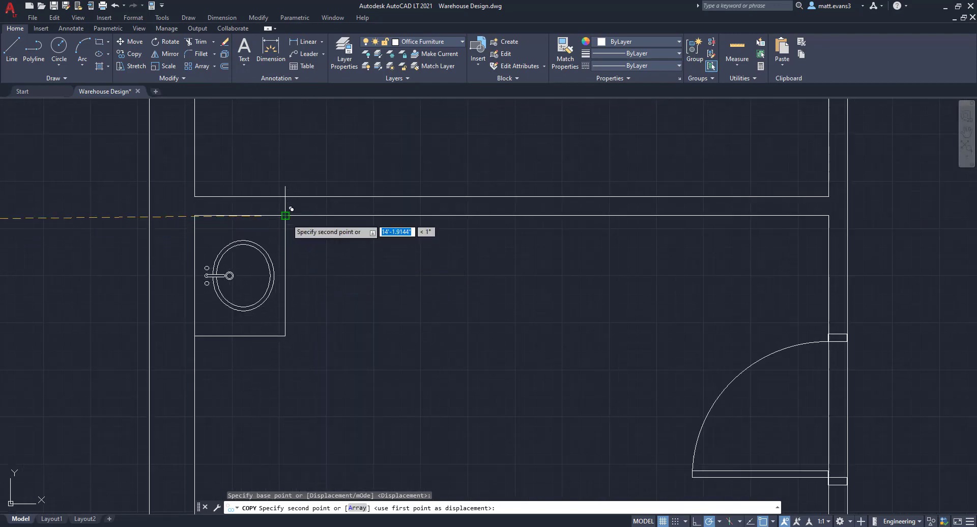
key("Escape")
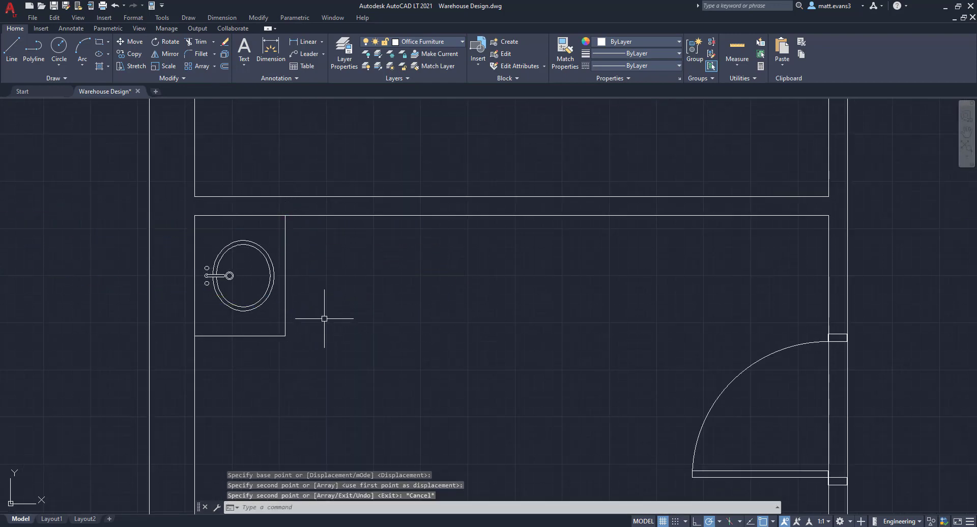
- Copy the sink again into the corner of the lower restroom
scroll("down", 3)
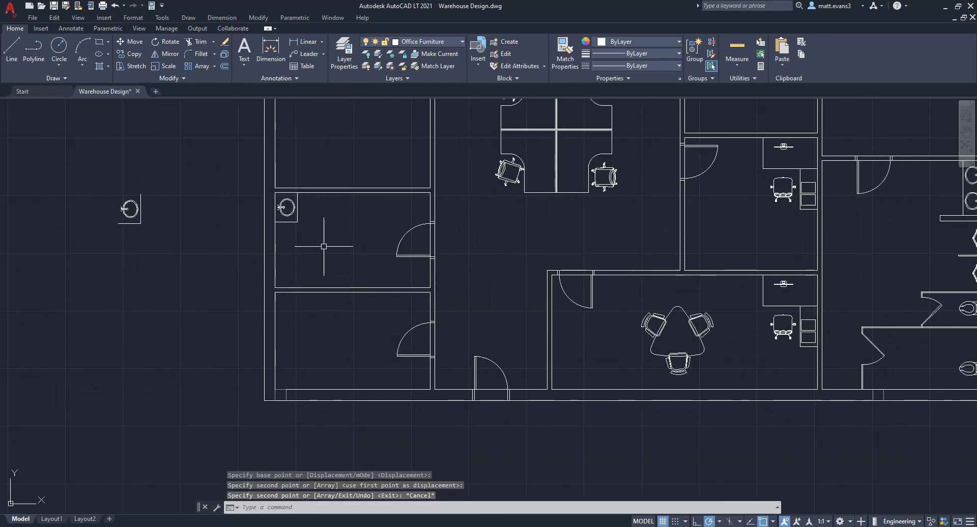
left_click(117, 222)
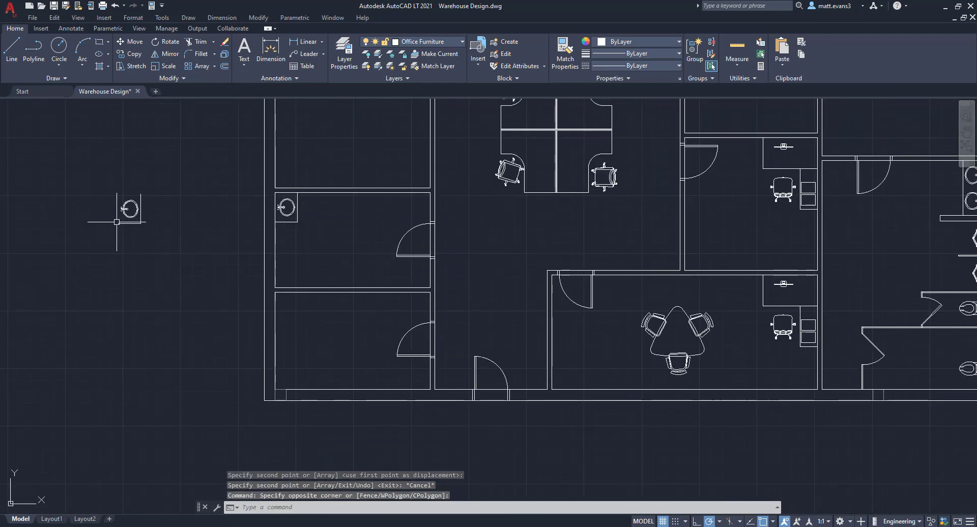
right_click(131, 222)
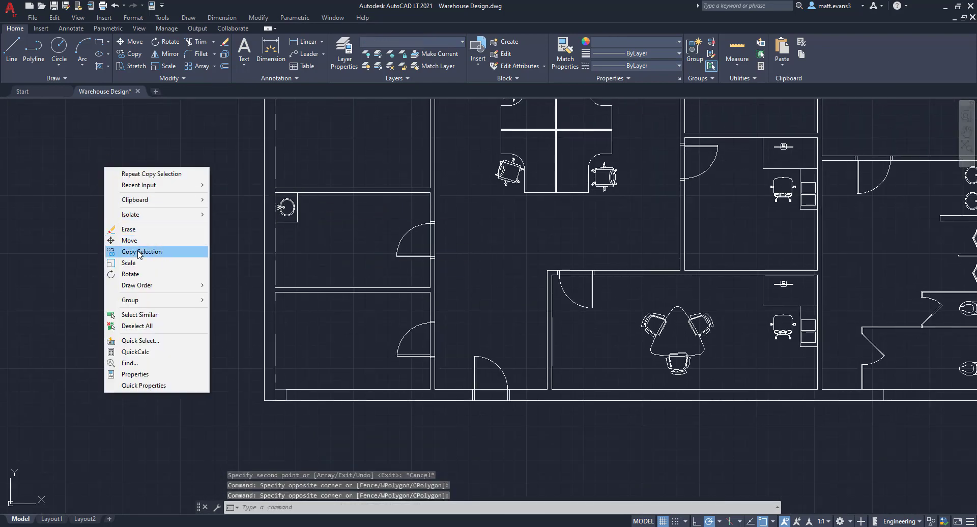
left_click(142, 252)
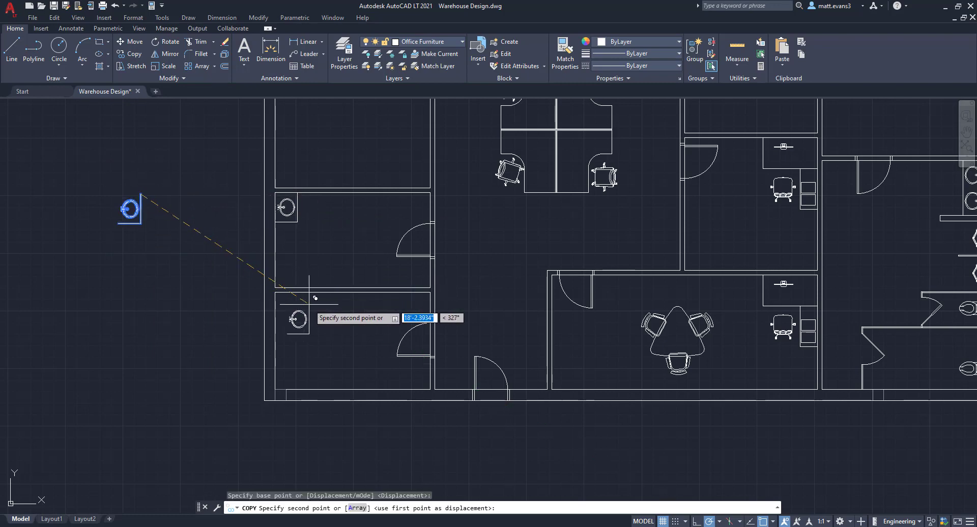
mouse_move(299, 260)
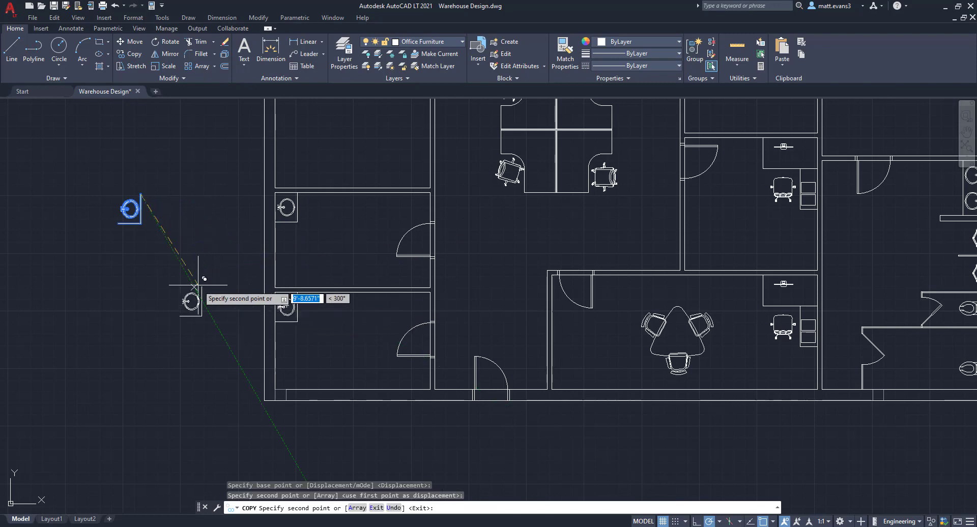
left_click(200, 273)
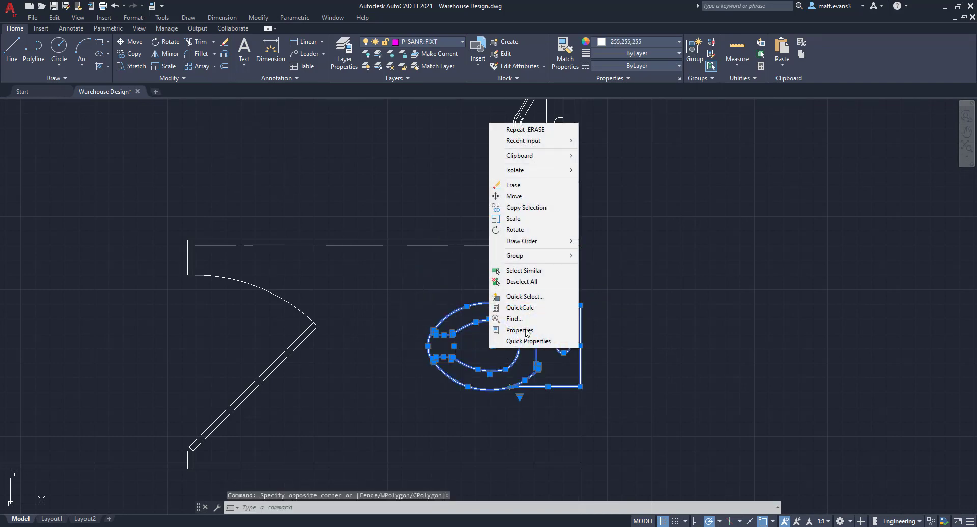
- Rotate the spare toilet 180 degrees about a picked base point
left_click(526, 208)
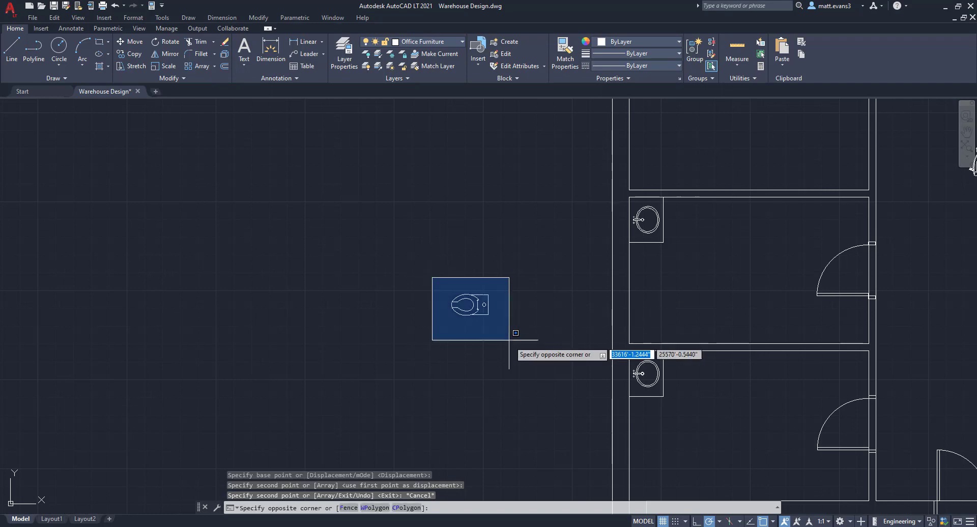
right_click(470, 308)
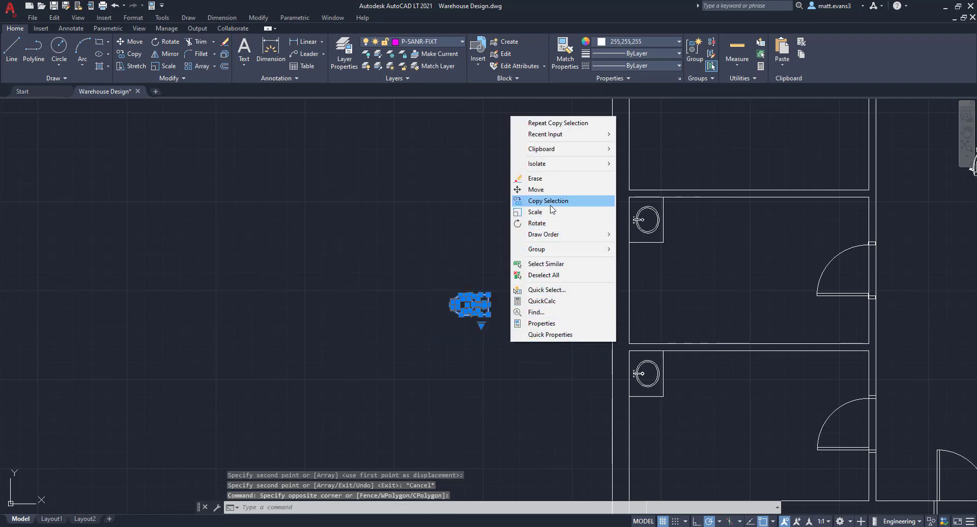
left_click(536, 223)
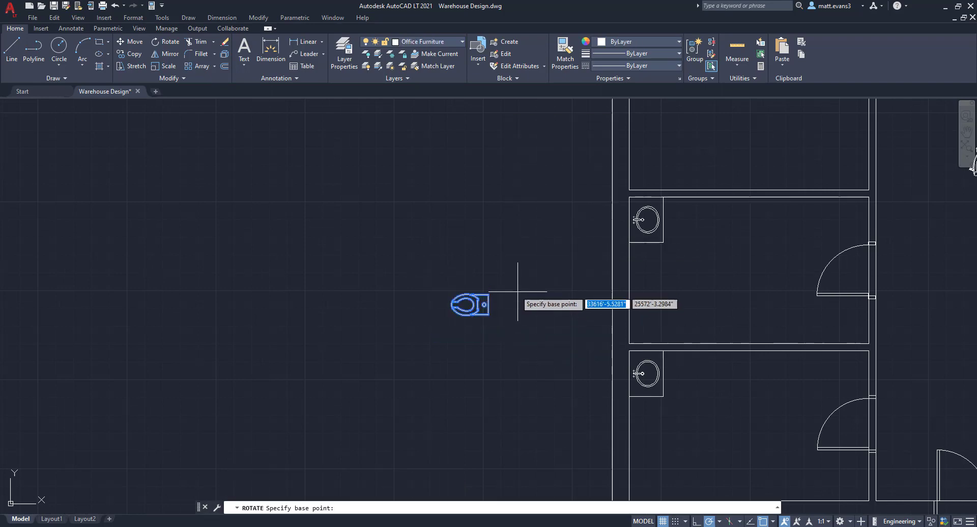
left_click(469, 305)
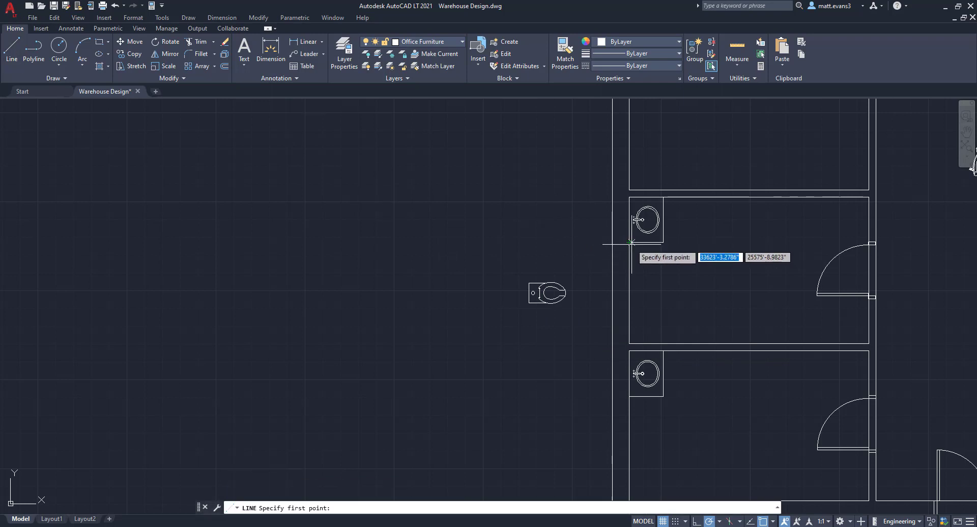
- Copy the toilet against the wall below each sink using a temporary guide line, then erase the guide
left_click(631, 243)
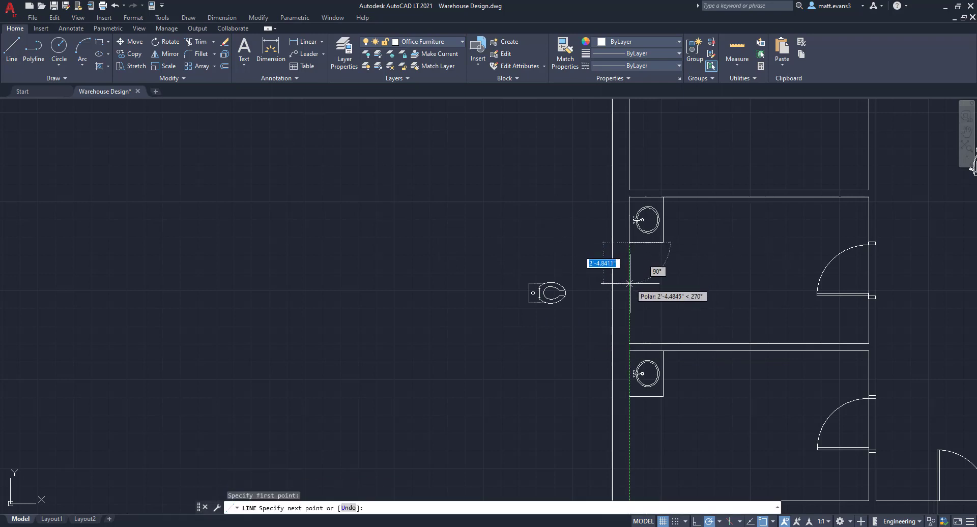
mouse_move(630, 289)
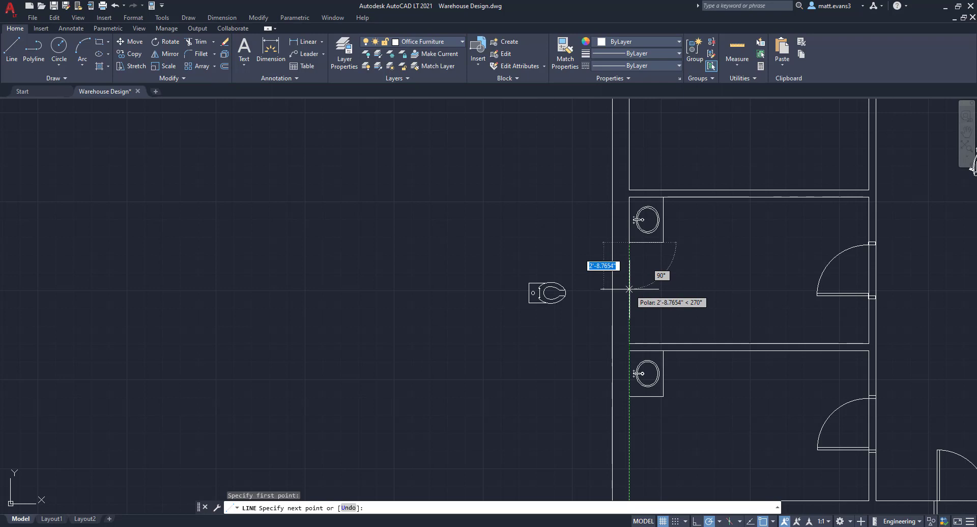
mouse_move(629, 289)
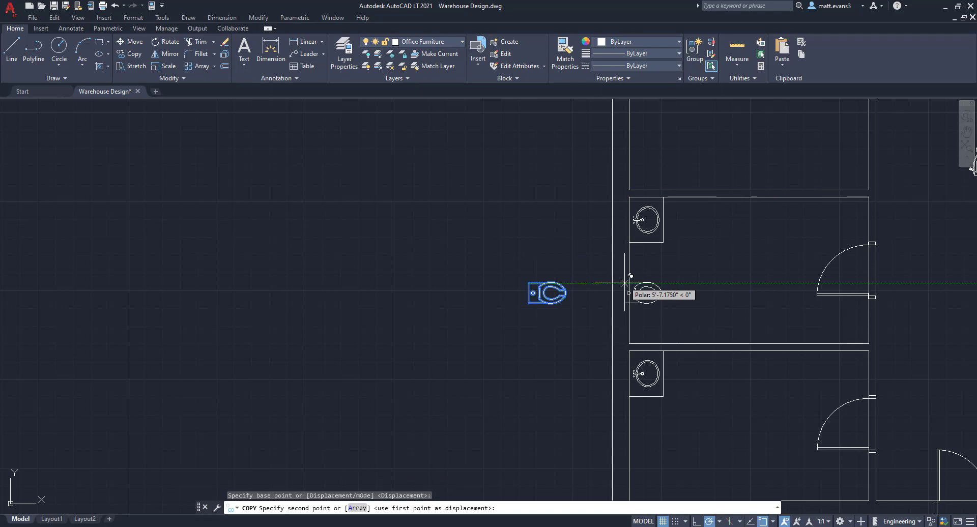
left_click(630, 276)
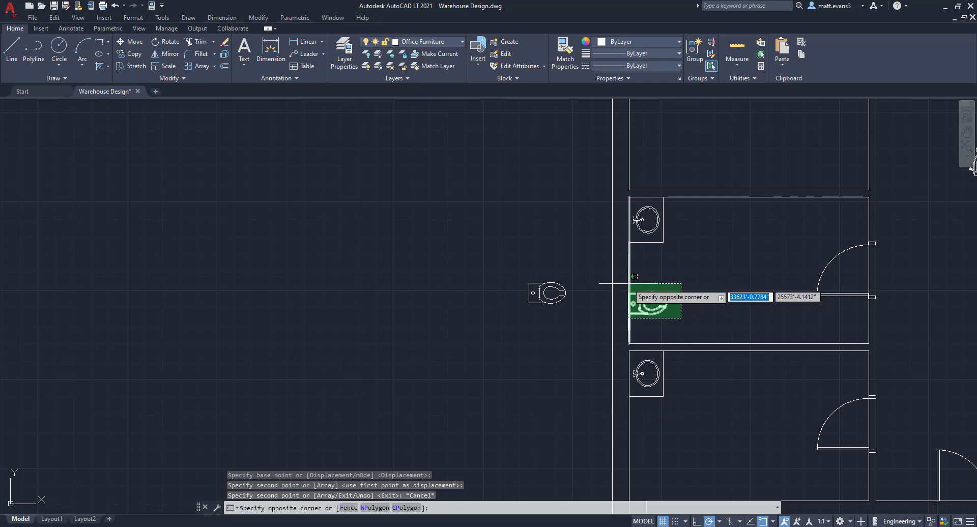
left_click(656, 310)
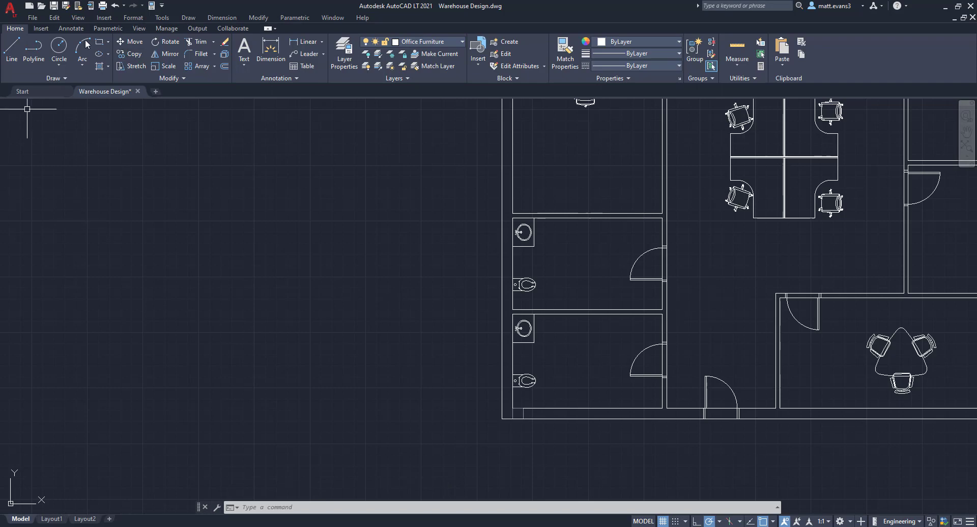
- Measure a distance, then move both restroom doors into the open area left of the restrooms
left_click(270, 53)
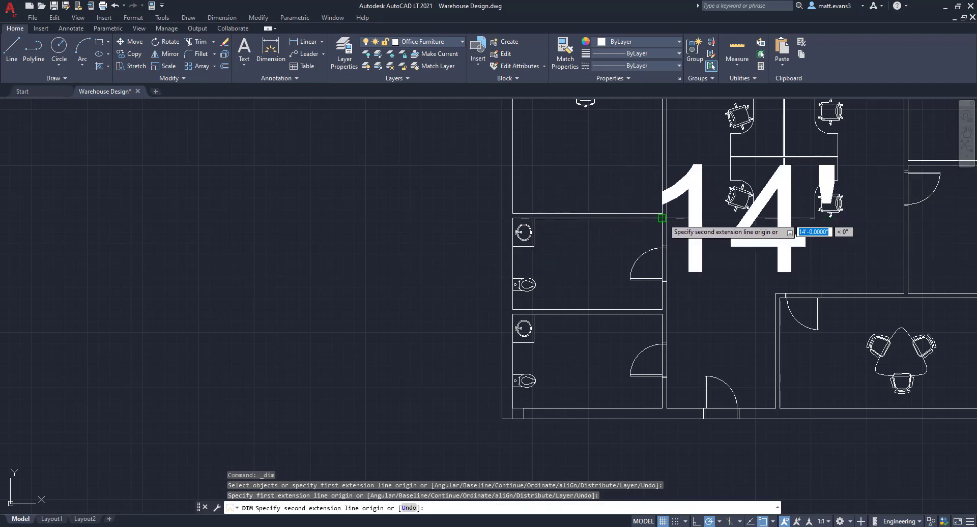
right_click(603, 249)
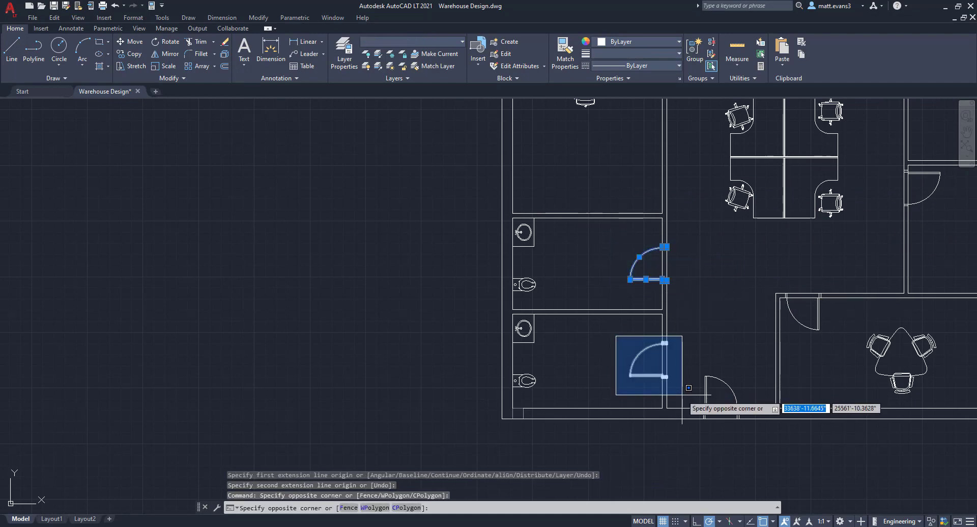
right_click(648, 366)
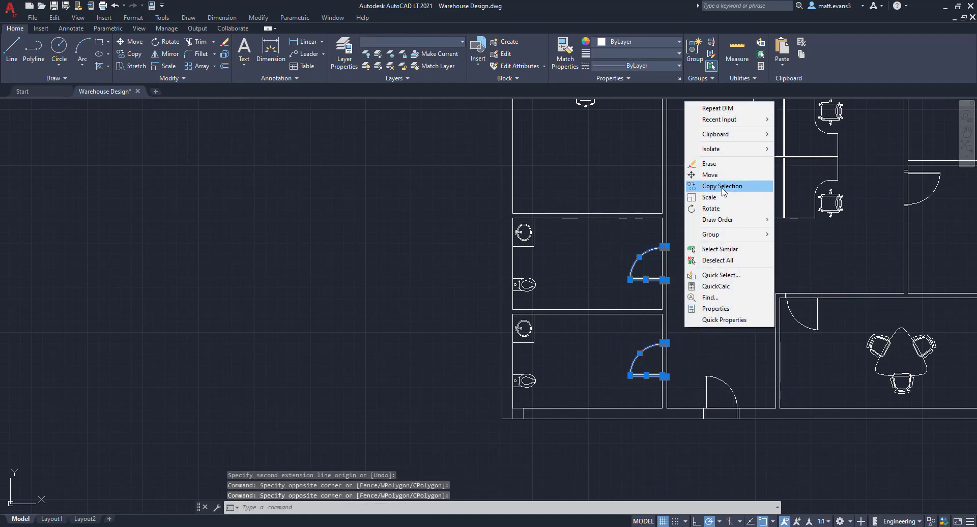
left_click(710, 175)
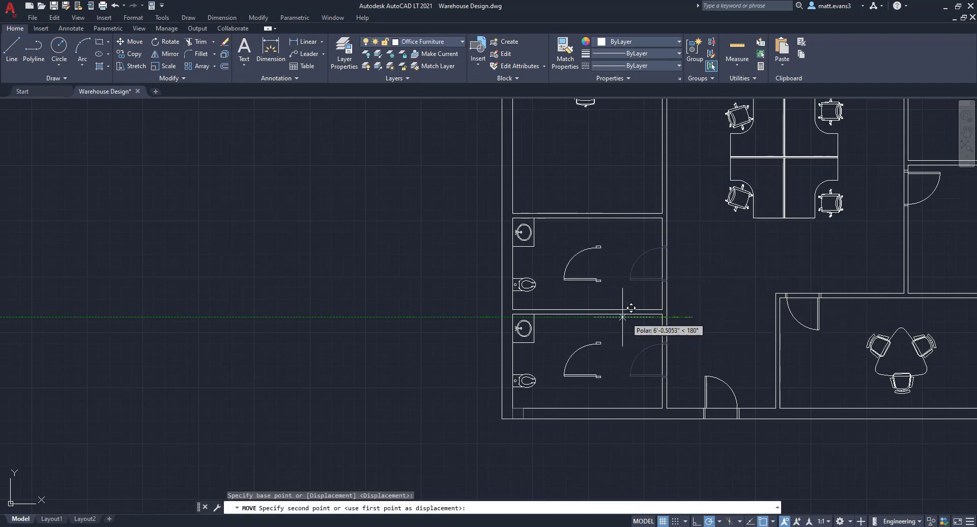
mouse_move(467, 307)
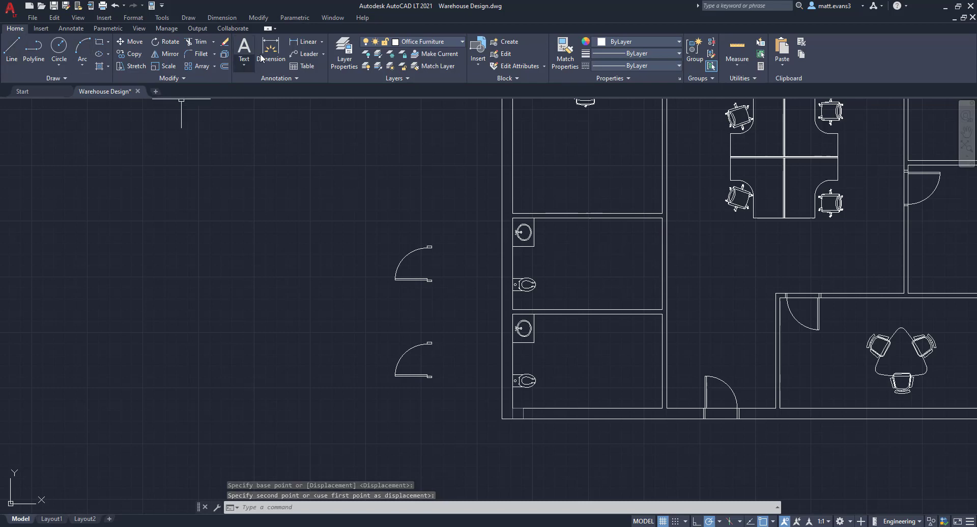
left_click(10, 53)
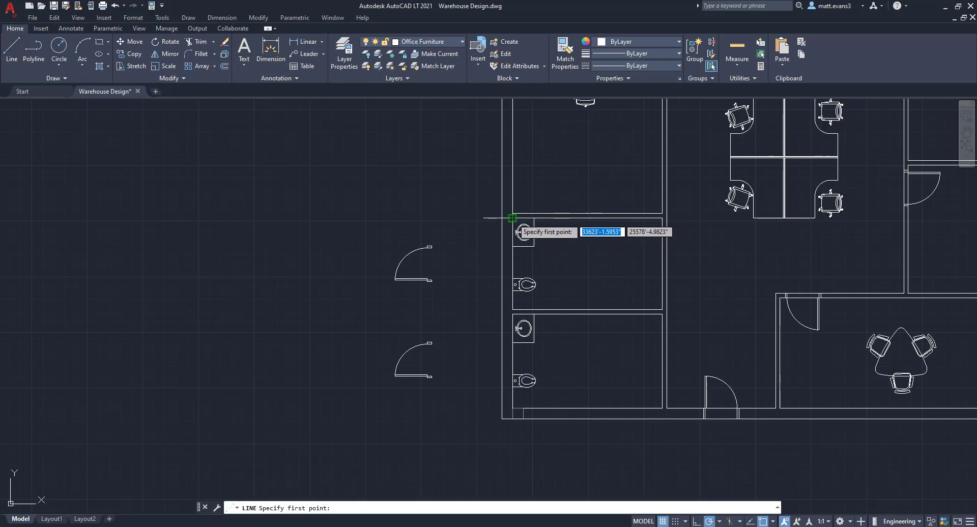
- Draw two vertical wall lines 5 inches apart across the upper restroom
left_click(511, 217)
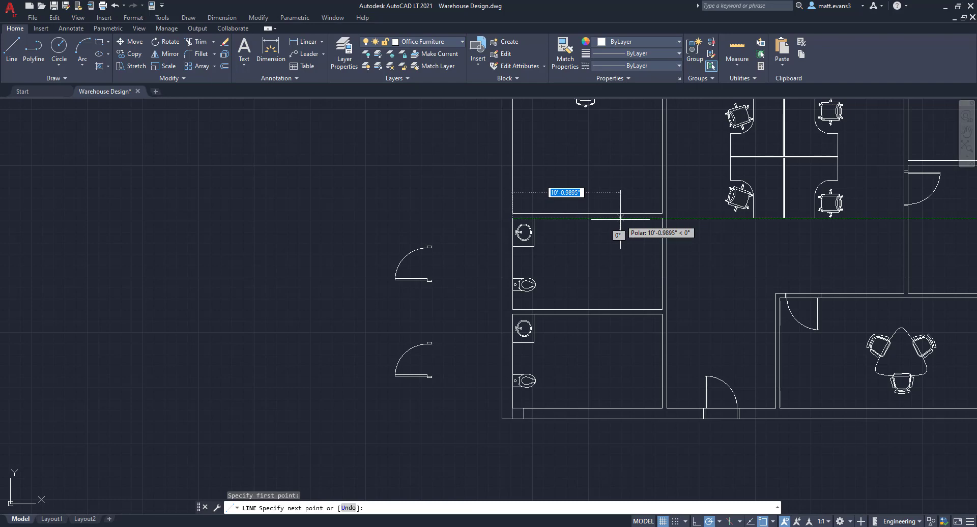
left_click(621, 217)
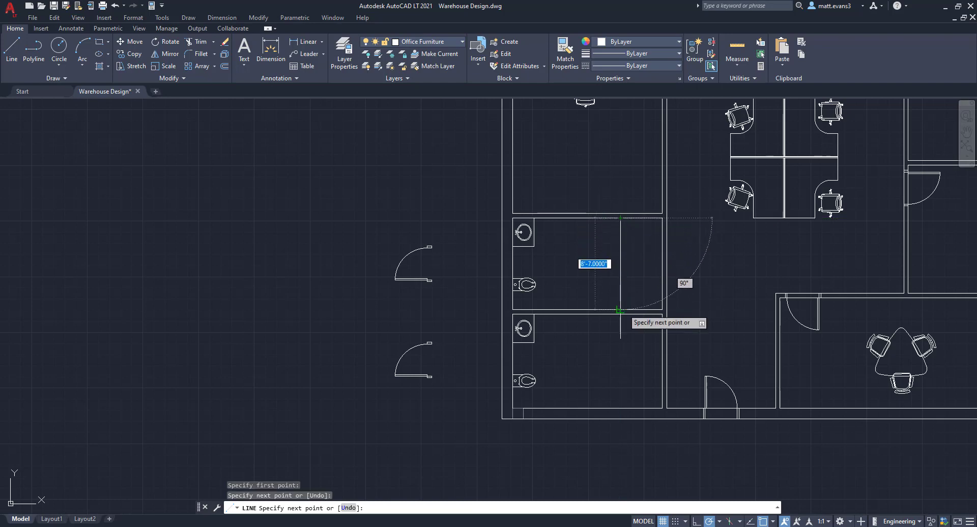
left_click(620, 310)
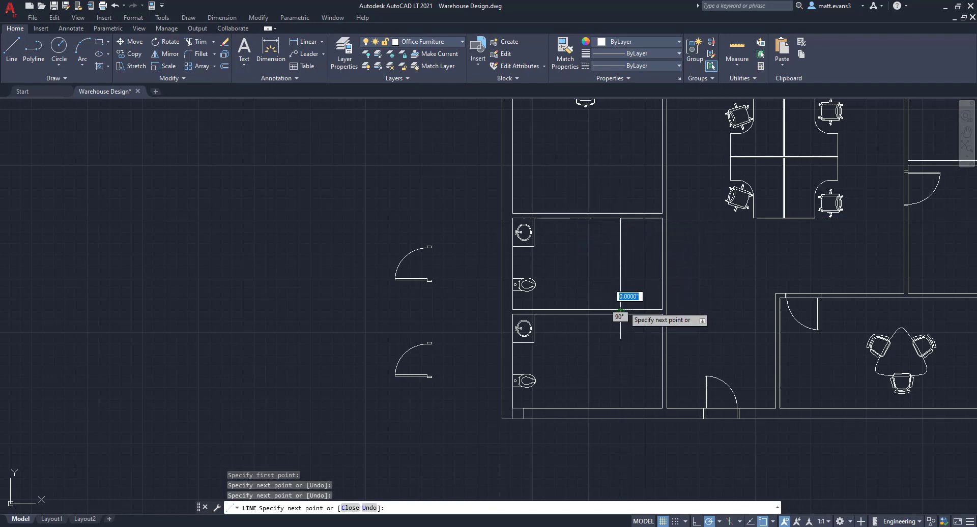
key("Escape")
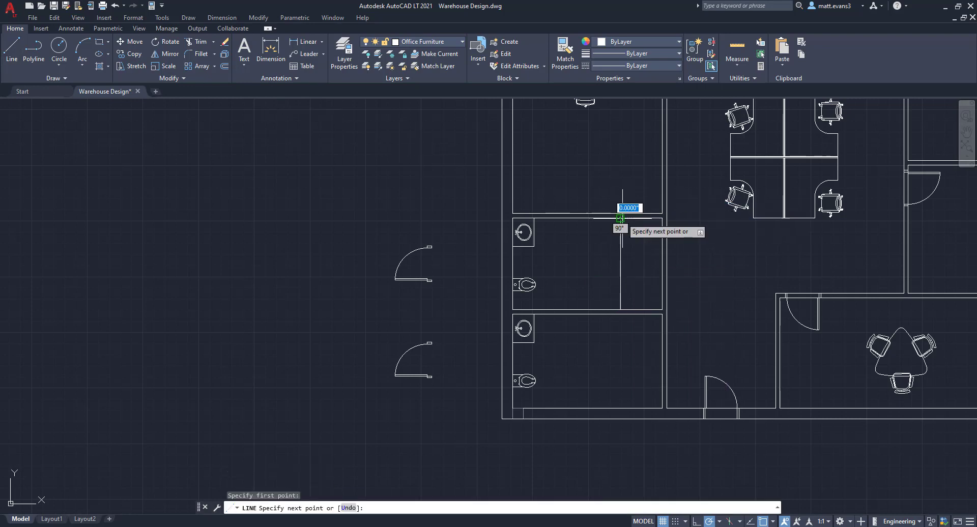
mouse_move(628, 218)
type("5'")
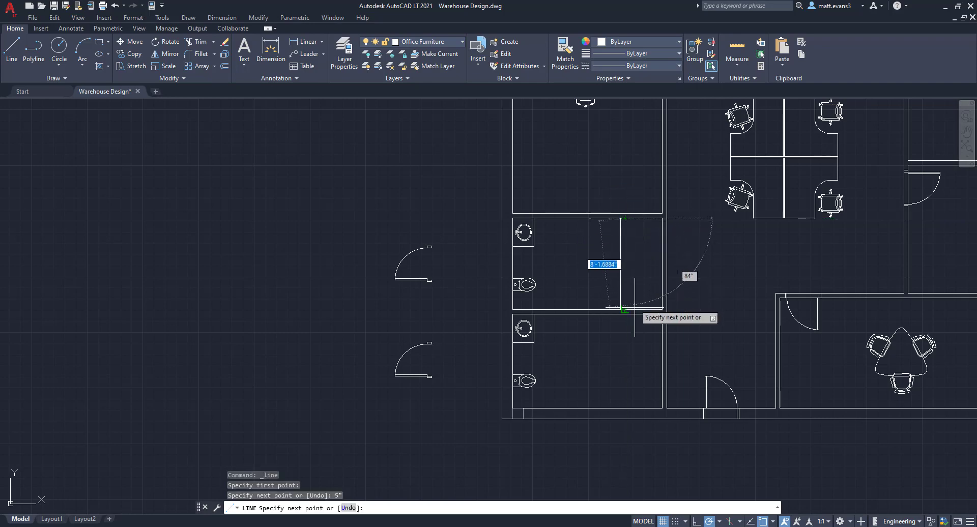
right_click(623, 311)
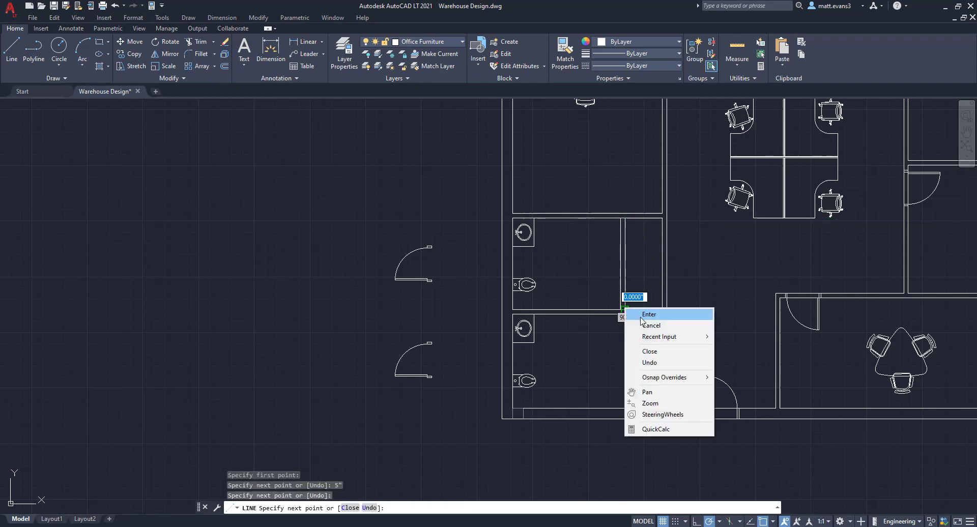
left_click(649, 314)
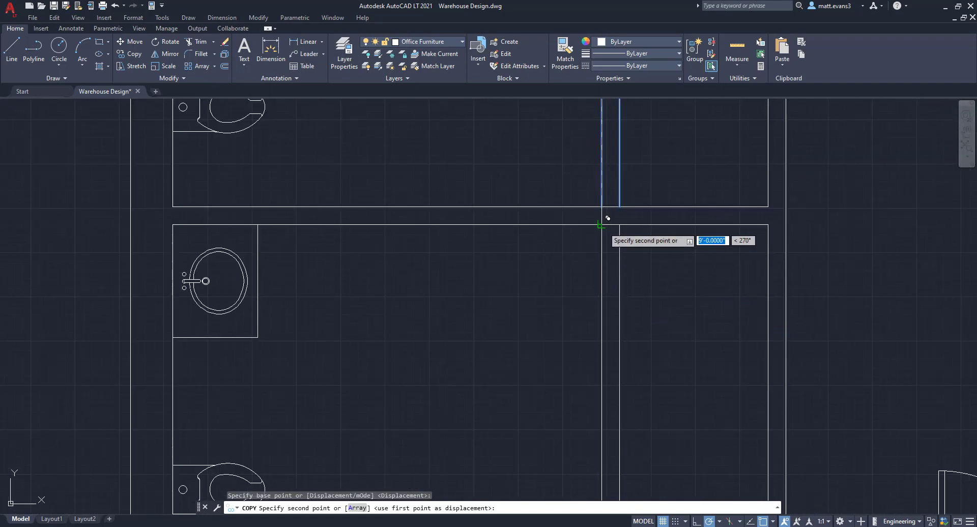
- Place the copied 5-inch wall lines in the lower restroom and cancel a stray line
right_click(656, 286)
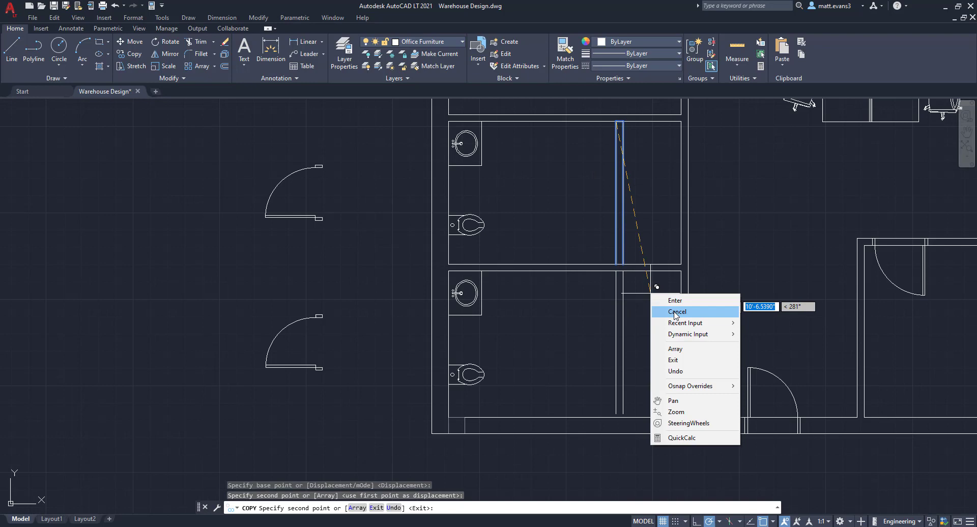
left_click(678, 312)
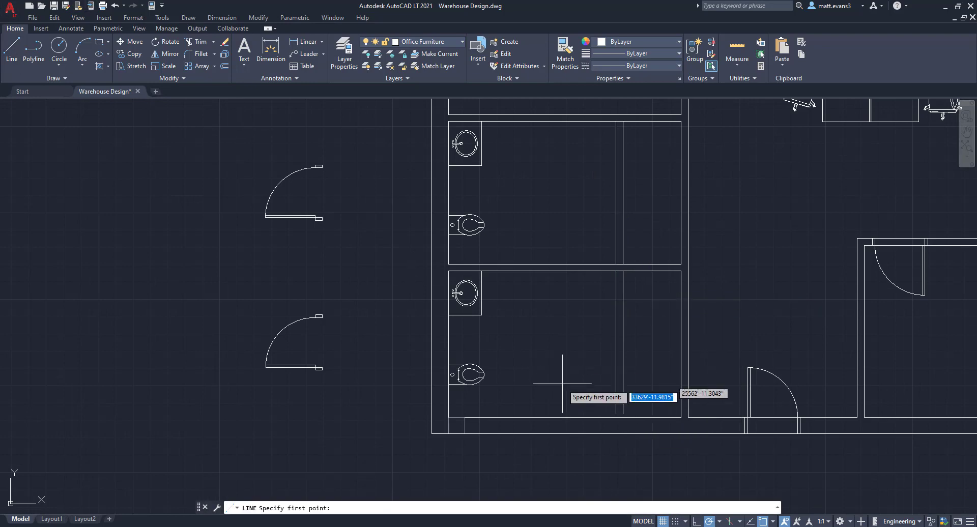
left_click(615, 417)
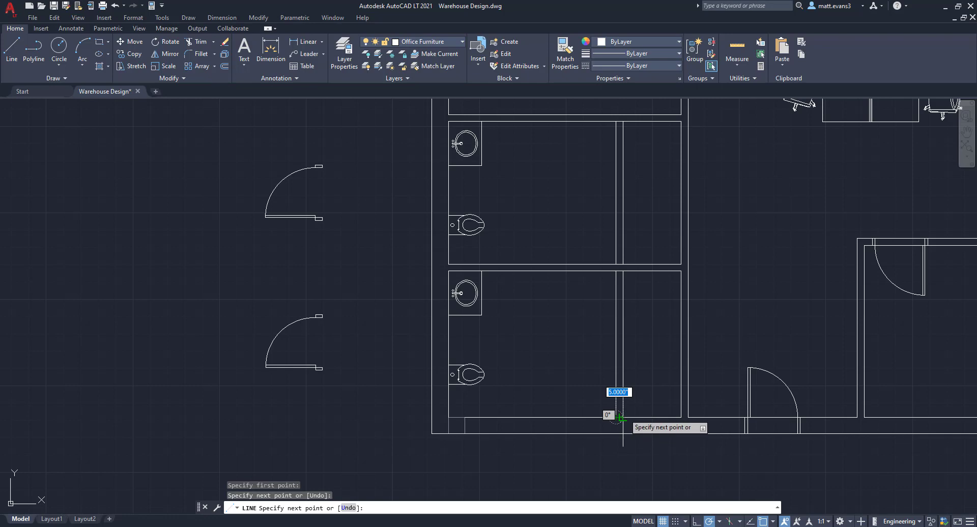
right_click(621, 419)
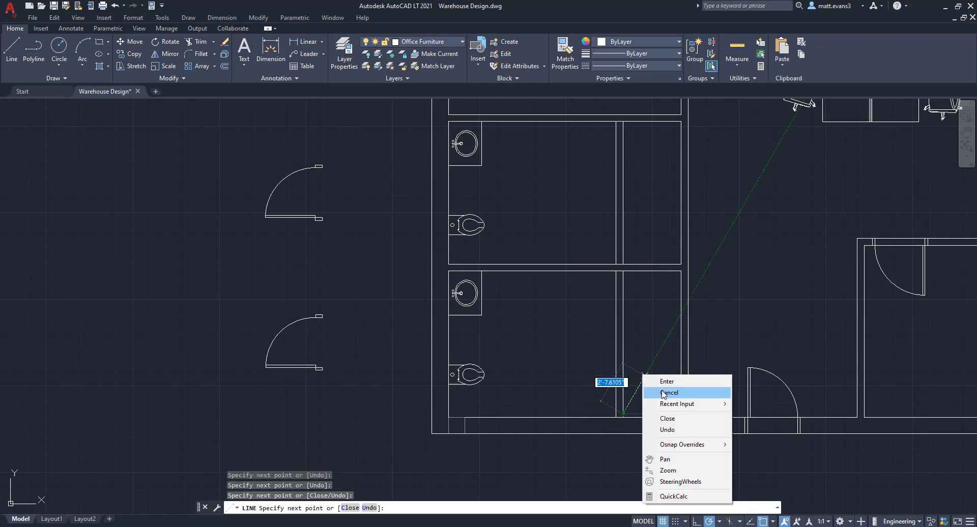
left_click(669, 392)
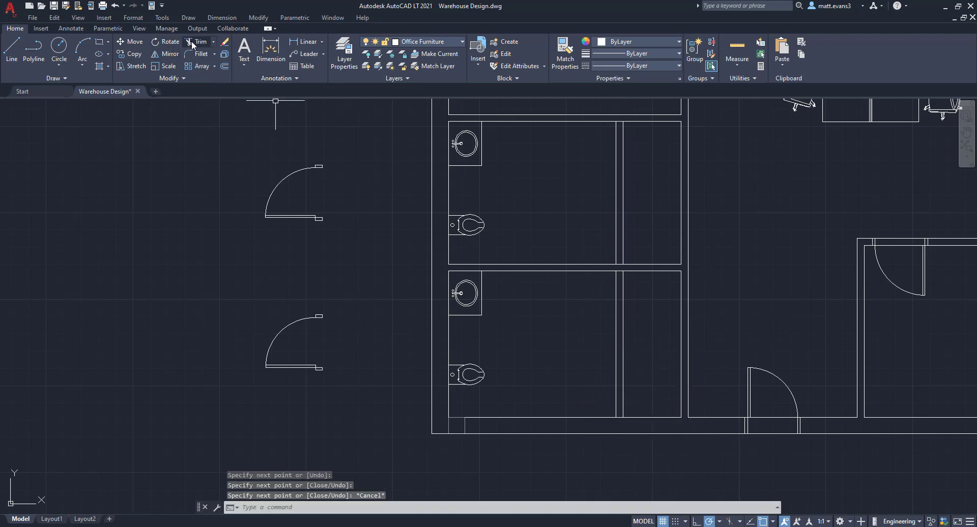
left_click(200, 41)
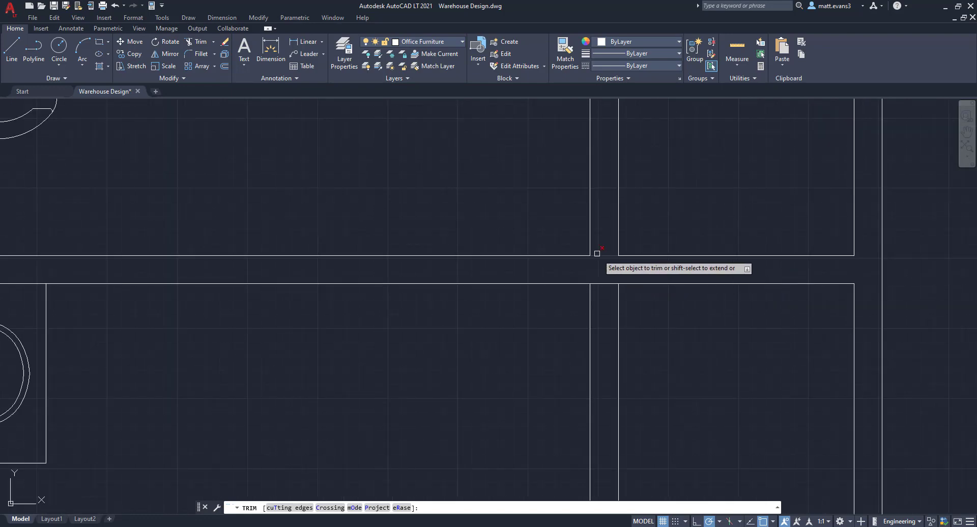
- Trim the old wall segments extending past both new walls, cancelling accidental line commands
left_click(596, 253)
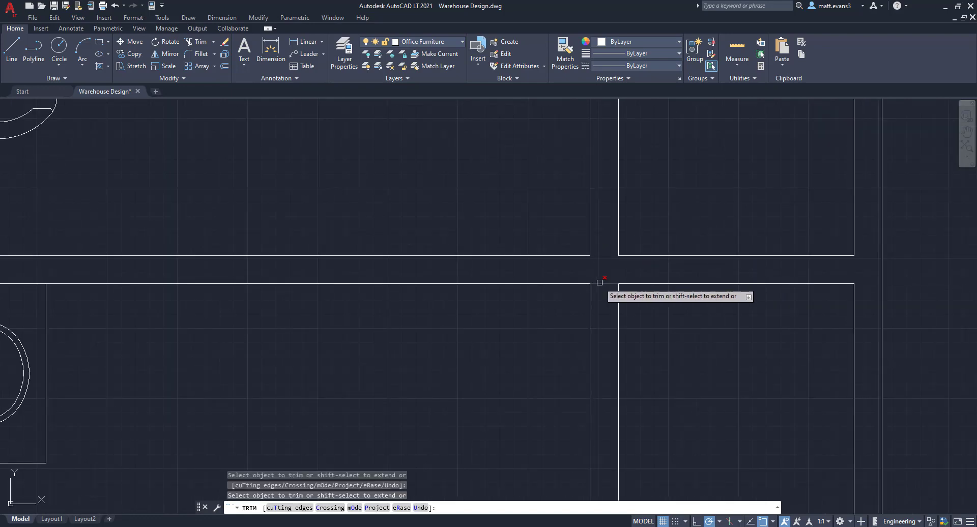
mouse_move(659, 260)
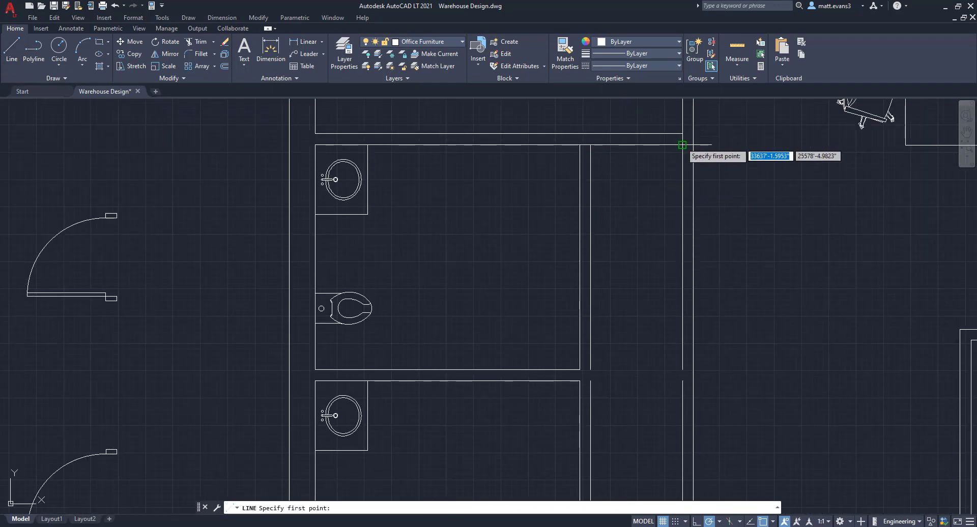
right_click(683, 145)
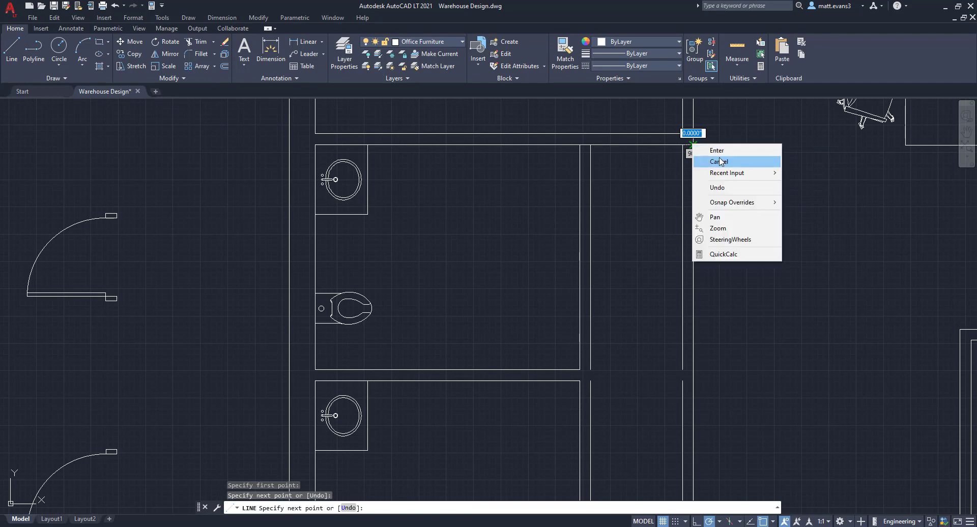
left_click(719, 161)
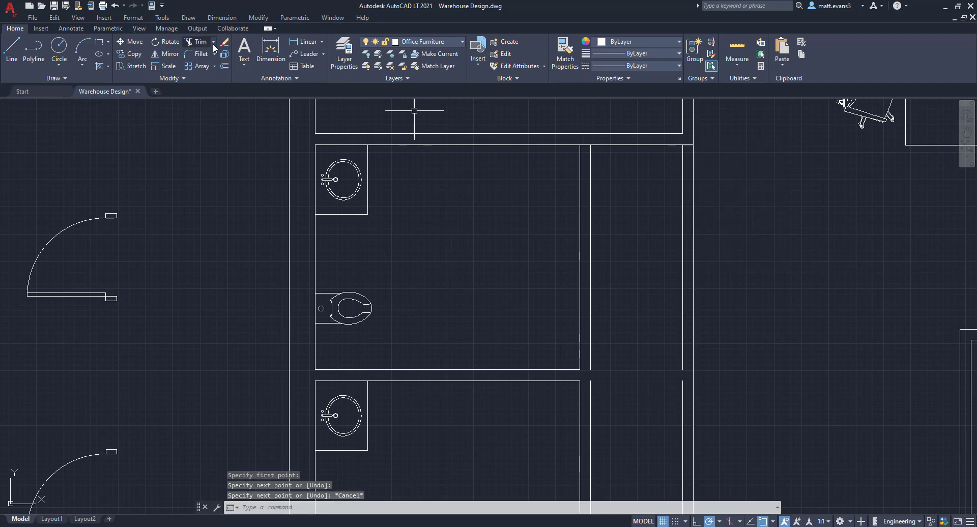
left_click(200, 42)
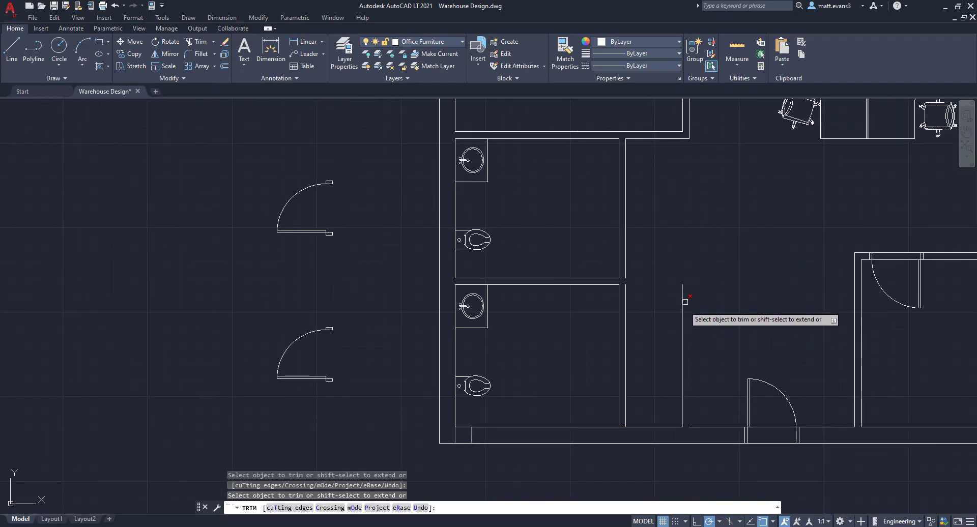
mouse_move(683, 308)
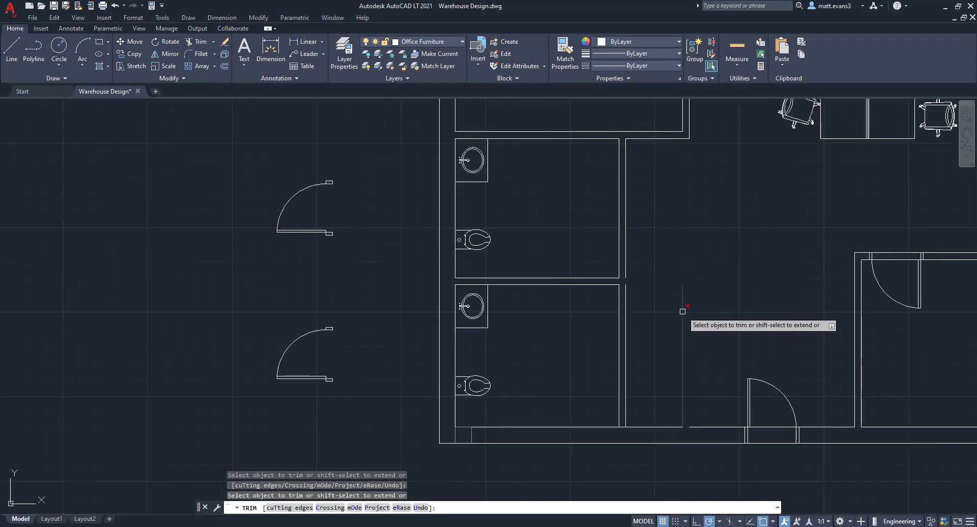
mouse_move(684, 367)
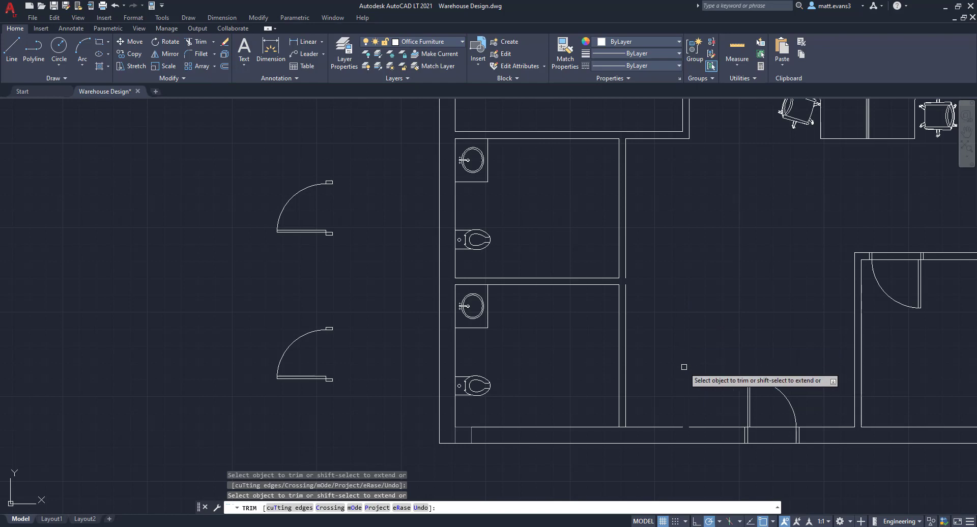
left_click(10, 51)
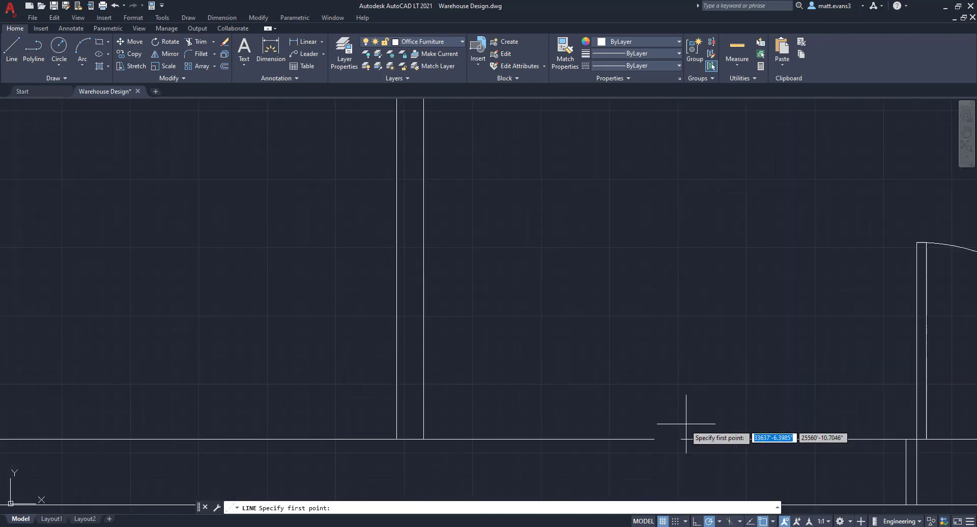
right_click(686, 416)
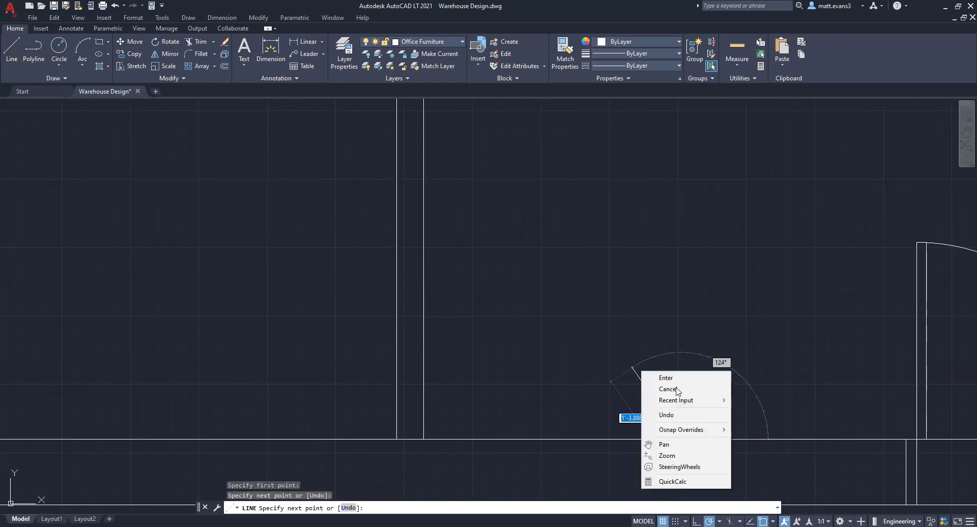
left_click(668, 389)
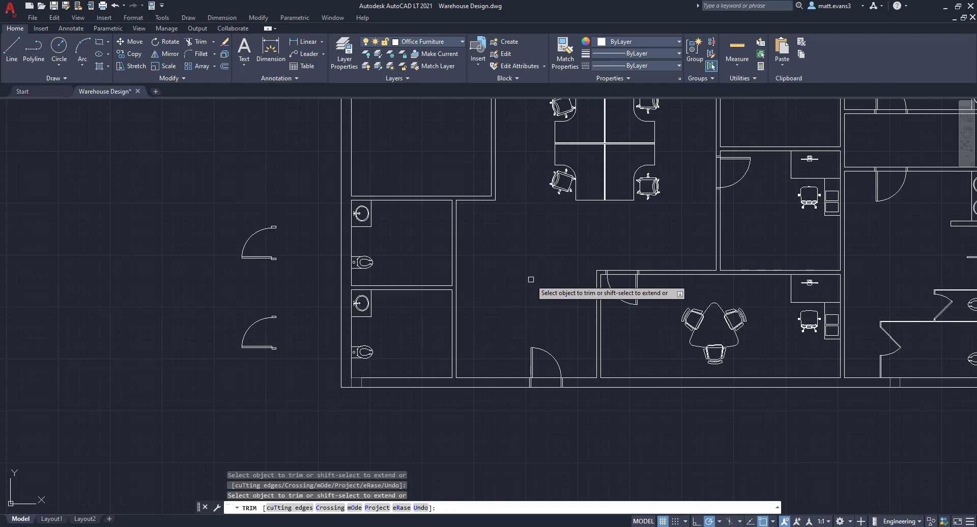
left_click(617, 278)
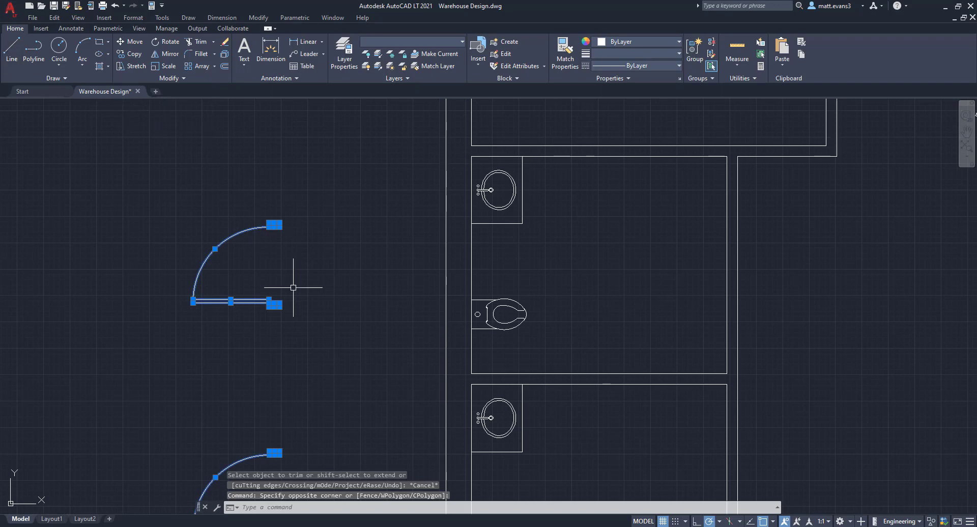
- Move the door back inside the upper restroom beside its new wall, then zoom out
left_click(133, 41)
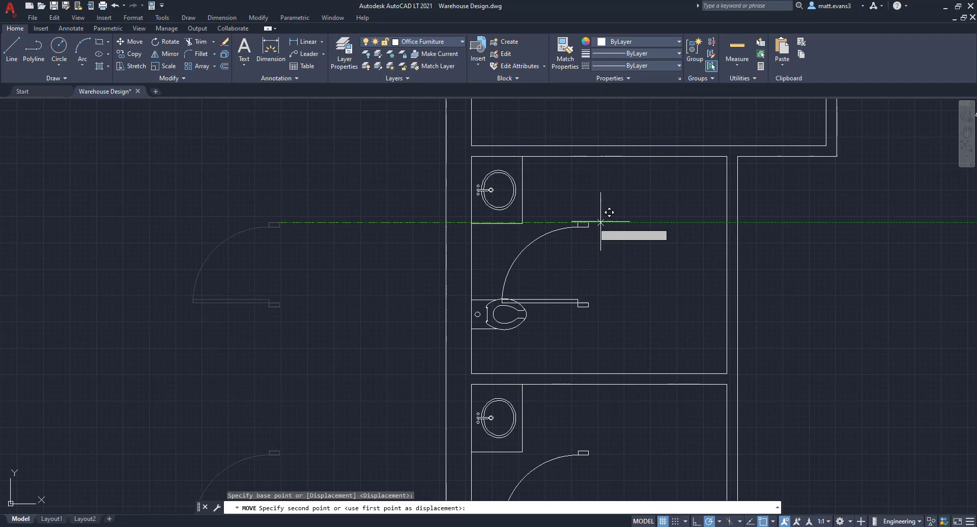
left_click(741, 222)
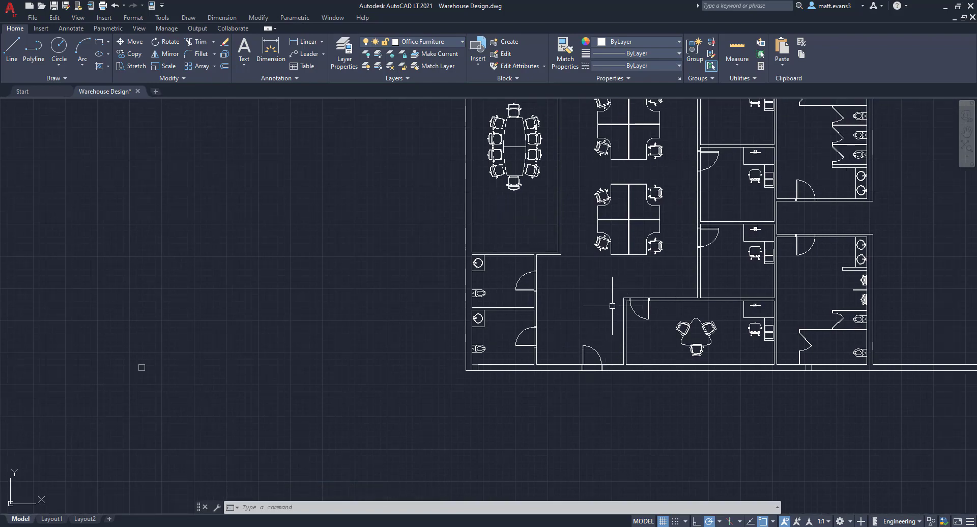
scroll("down", 3)
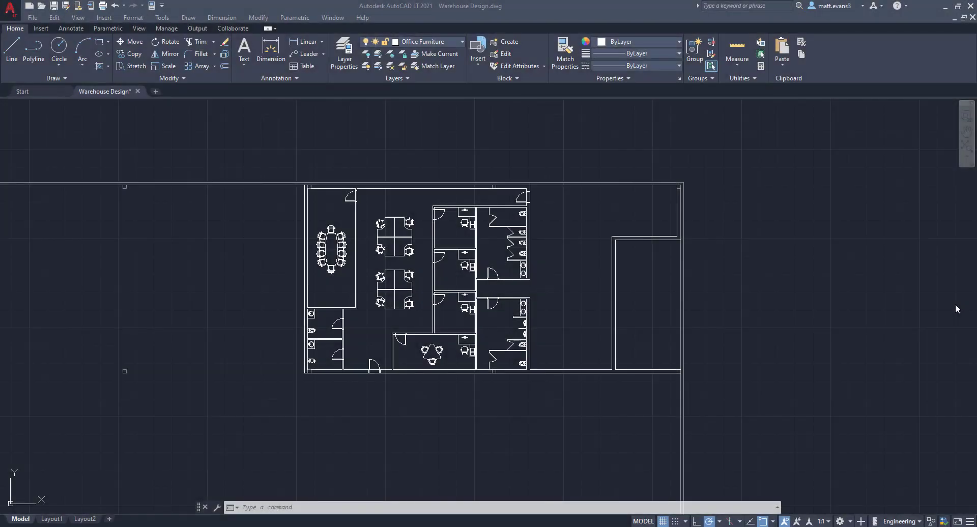